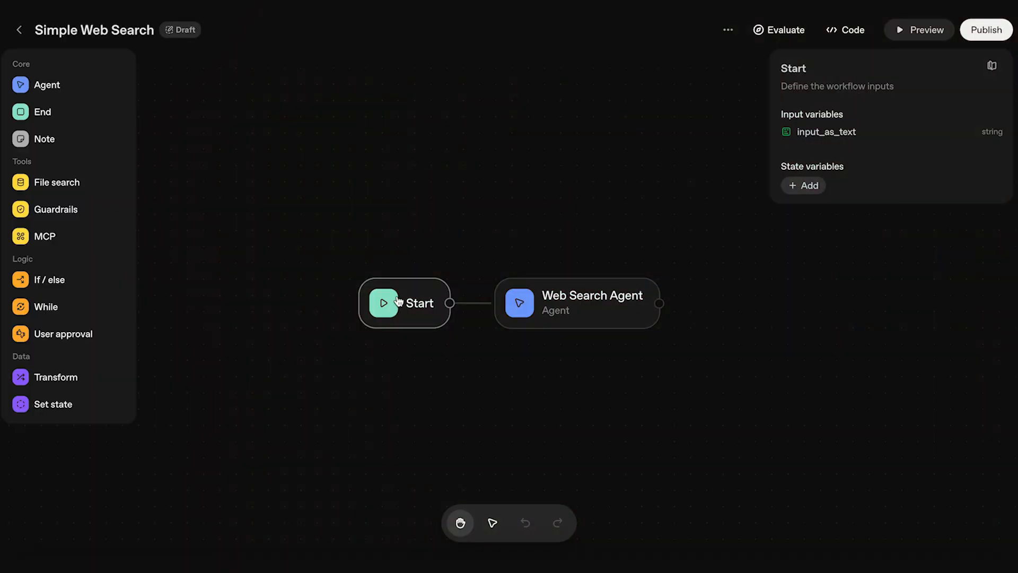
{"action": "mouse_move", "coordinate": [585, 299]}
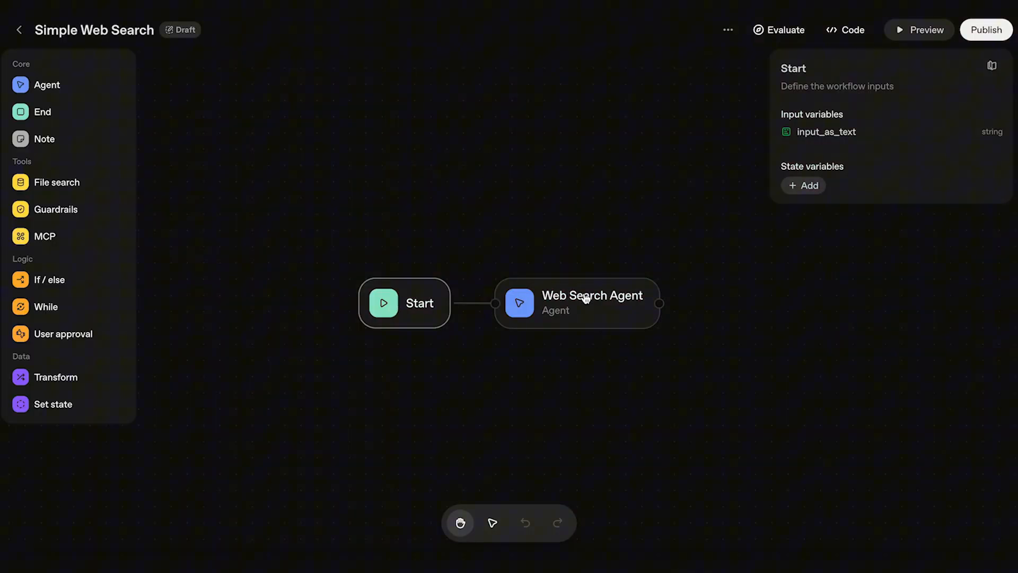
Inspect the Web Search Agent node's configuration and its available tool options.
{"action": "left_click", "coordinate": [577, 303]}
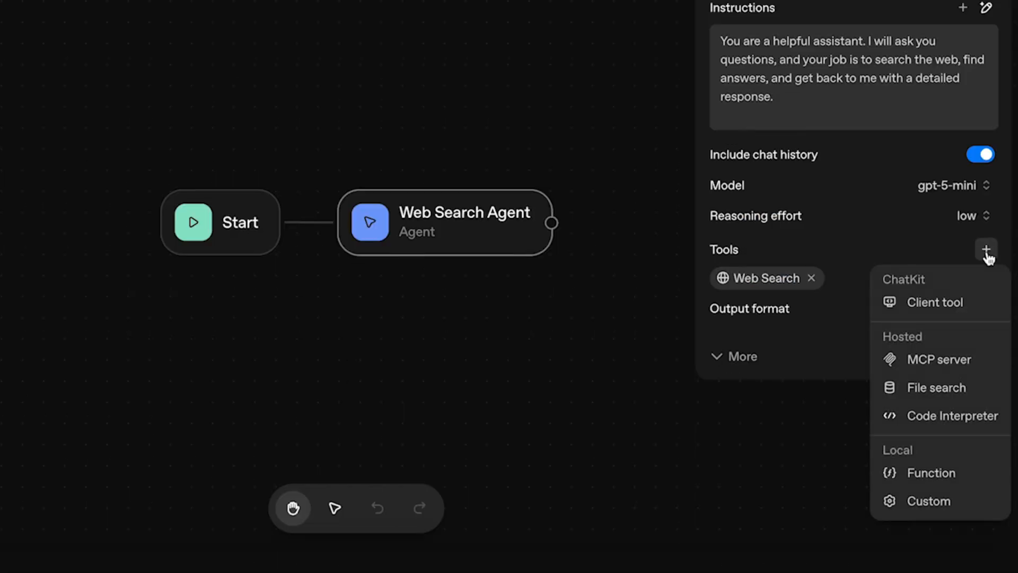
{"action": "left_click", "coordinate": [752, 278]}
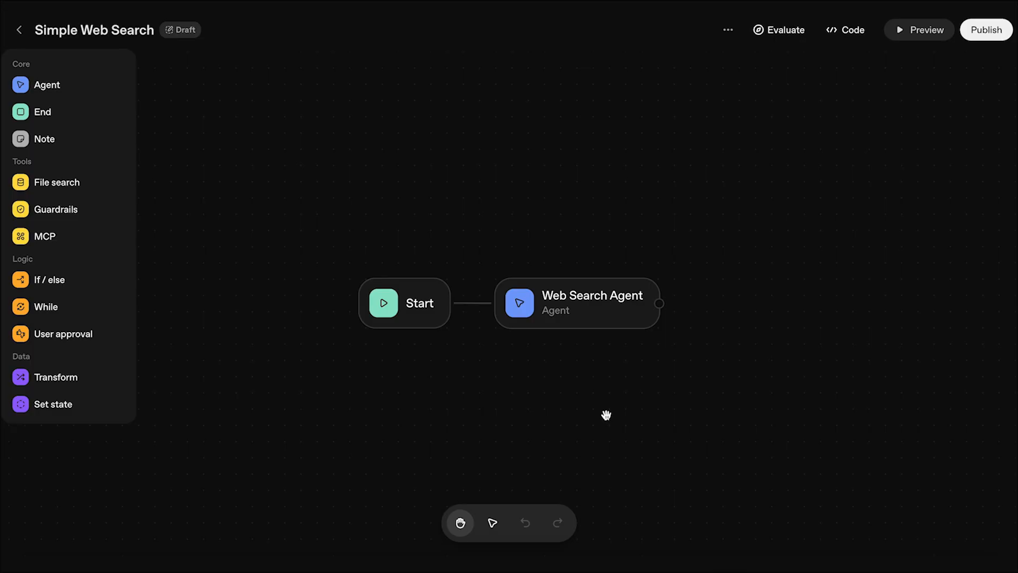
Ask the Preview chat 'can you tell me about n8n' and read the sourced answer.
{"action": "left_click", "coordinate": [918, 30]}
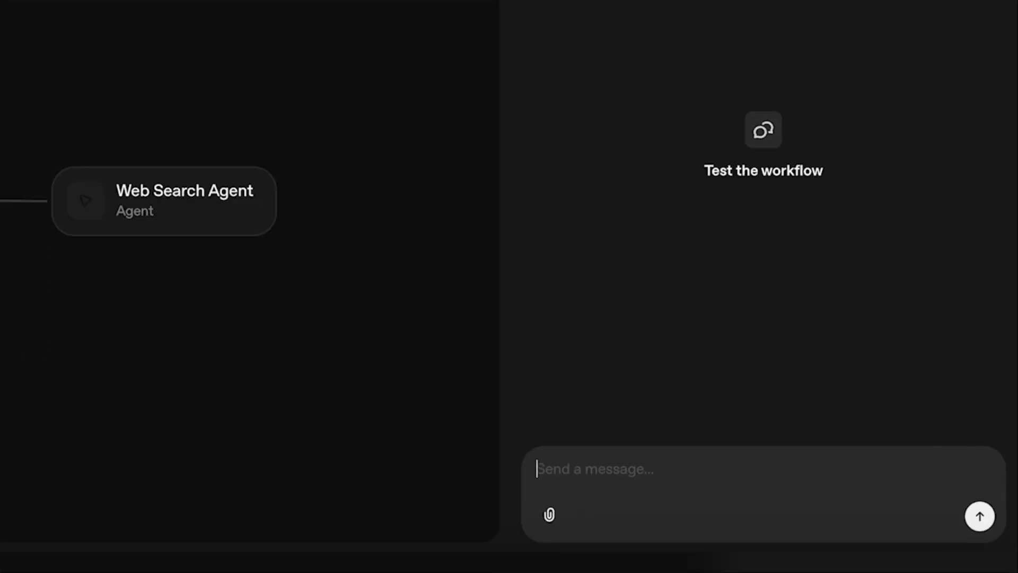
{"action": "type", "text": "can you tell me about"}
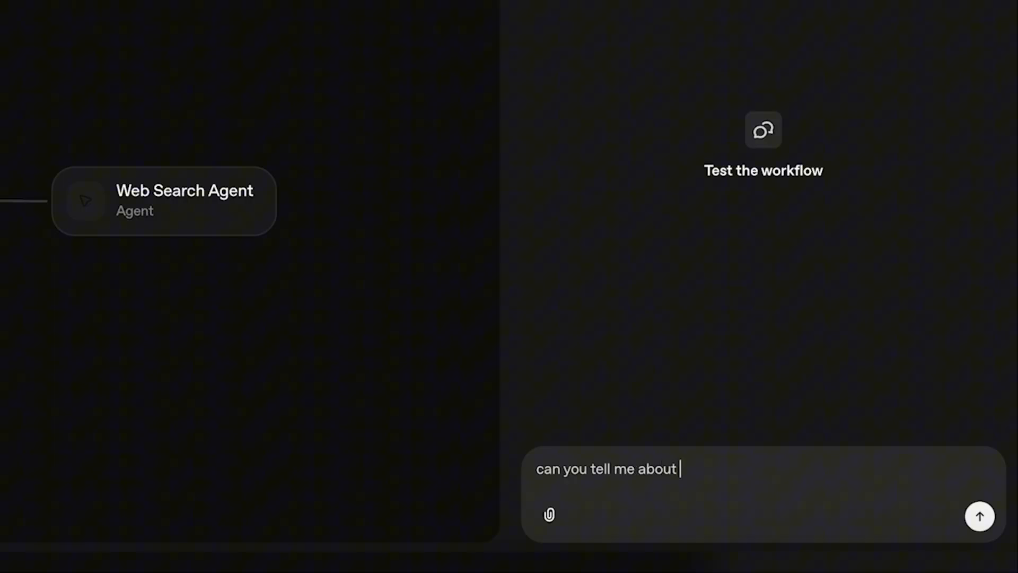
{"action": "left_click", "coordinate": [980, 516]}
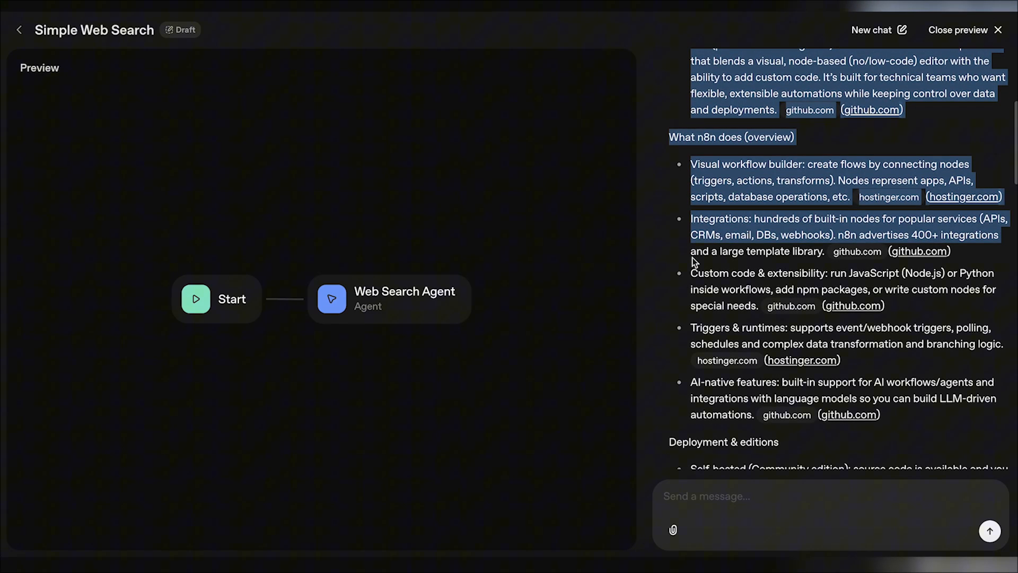
{"action": "scroll", "scroll_direction": "down", "scroll_amount": 3}
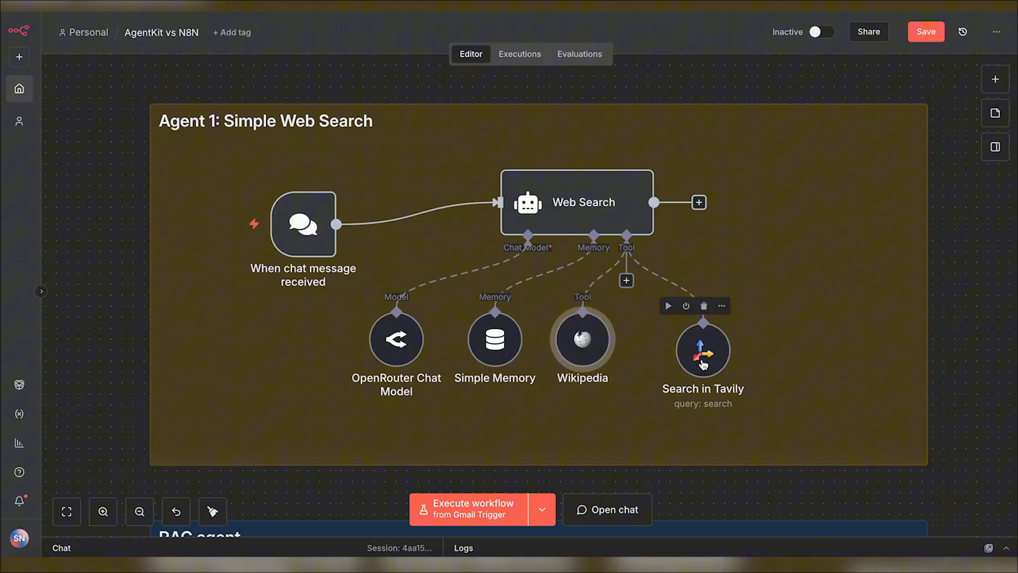
Nudge the Search in Tavily node closer to the Wikipedia tool node.
{"action": "left_click_drag", "start_coordinate": [702, 354], "coordinate": [679, 341]}
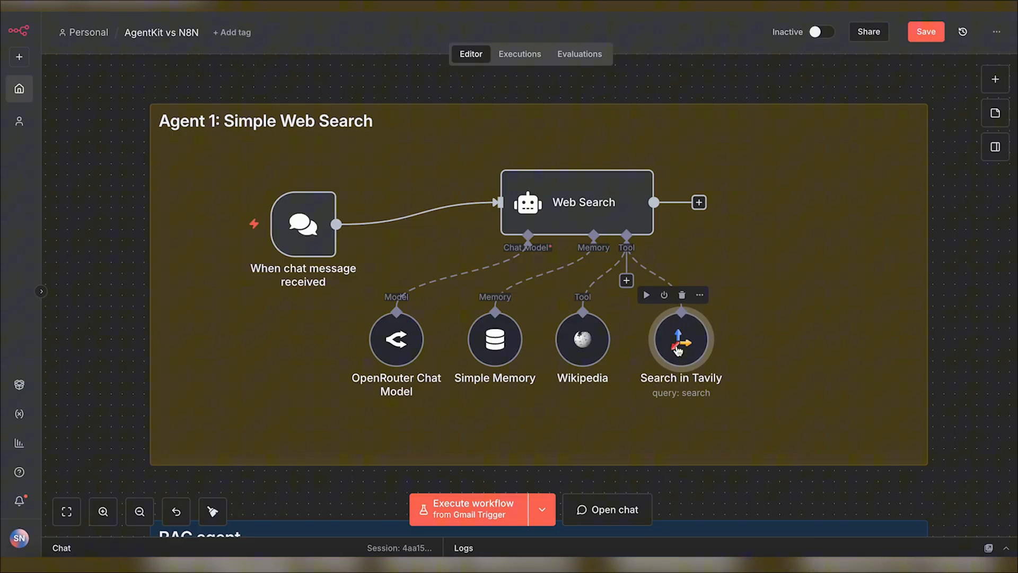
Ask the n8n chat 'tell me about openai's new agentkit', review the reply and logs, then hide the panel.
{"action": "left_click", "coordinate": [606, 509]}
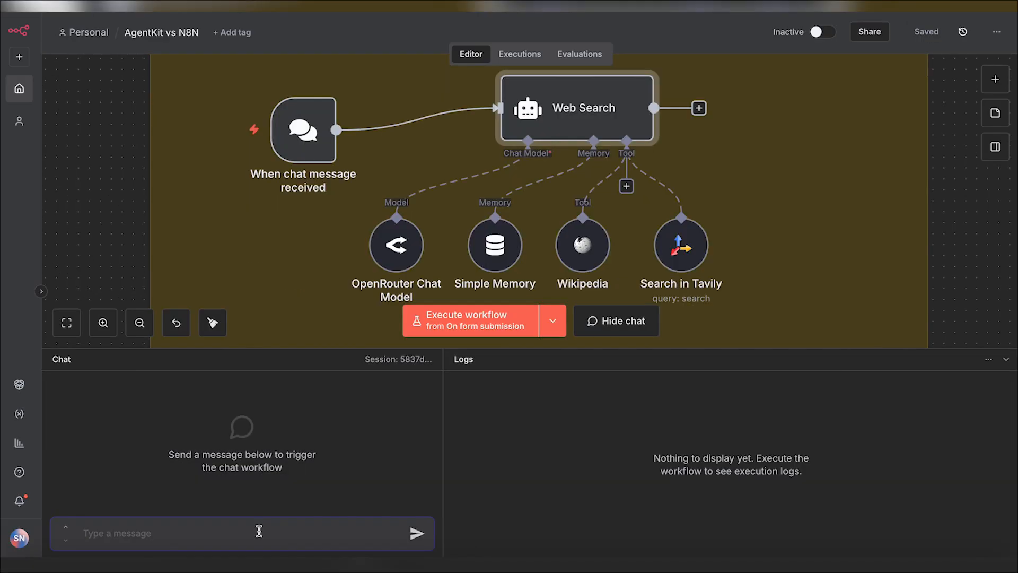
{"action": "type", "text": "tell me about"}
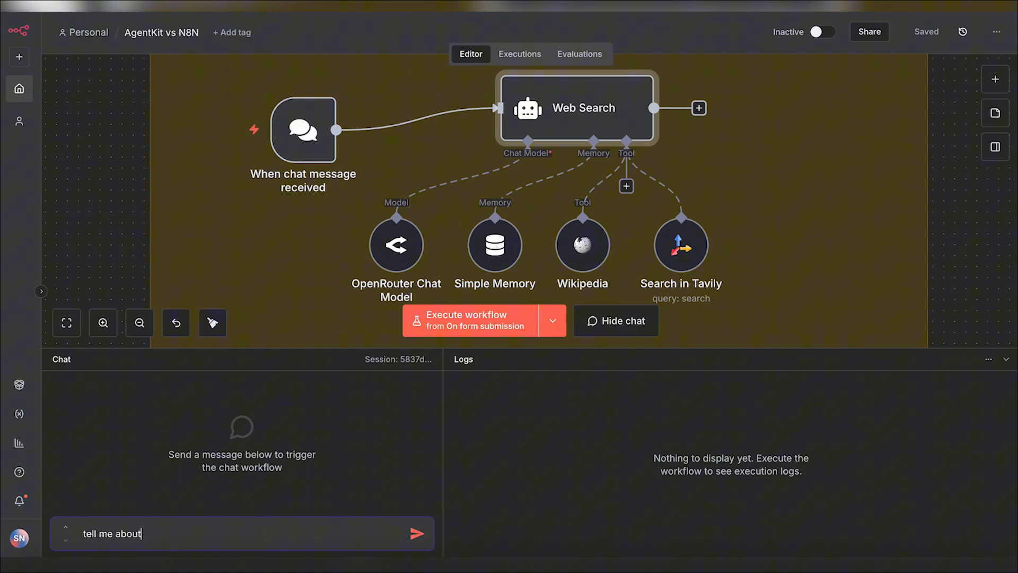
{"action": "type", "text": "openai's new age"}
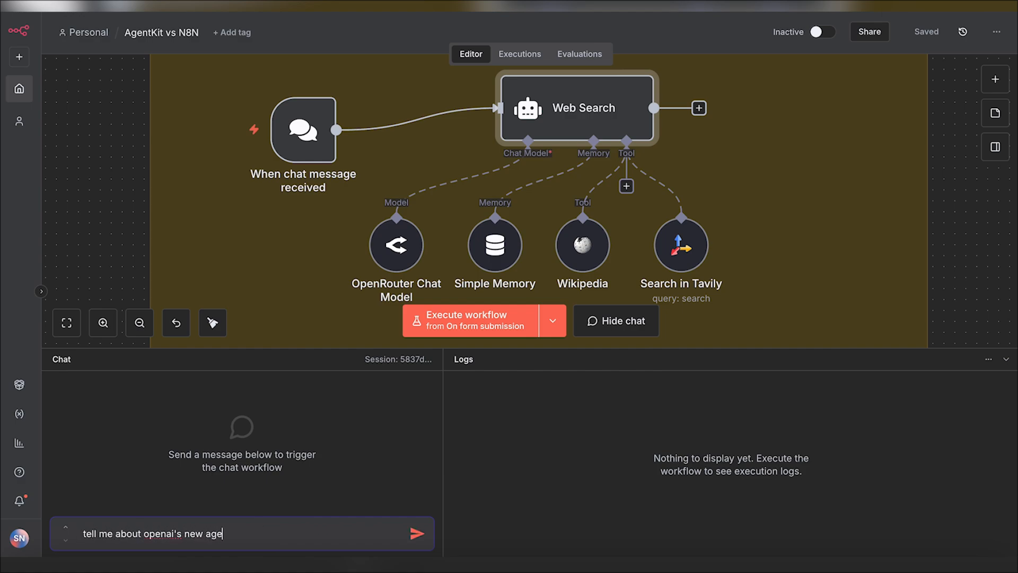
{"action": "left_click", "coordinate": [418, 534]}
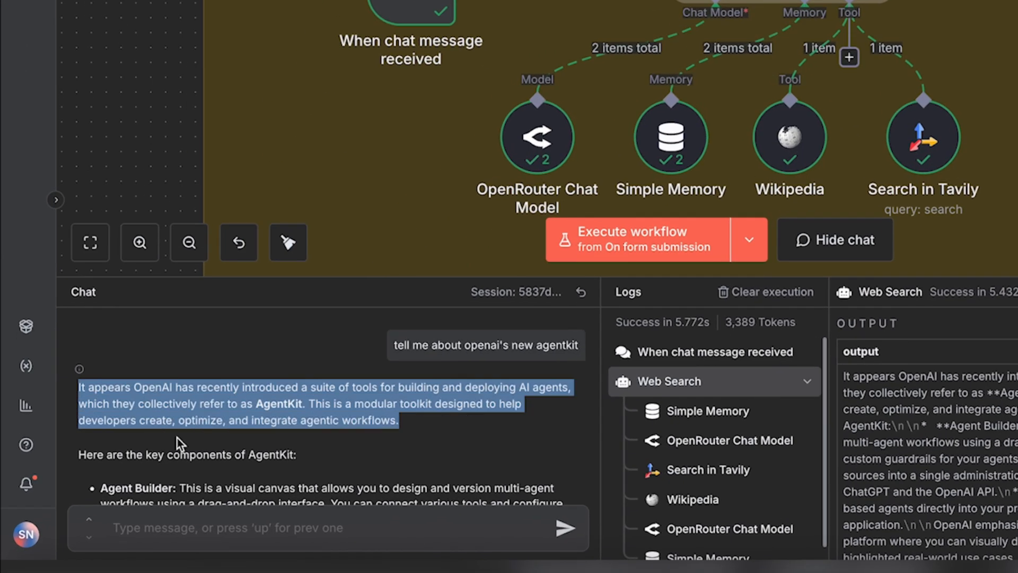
{"action": "scroll", "scroll_direction": "down", "scroll_amount": 3}
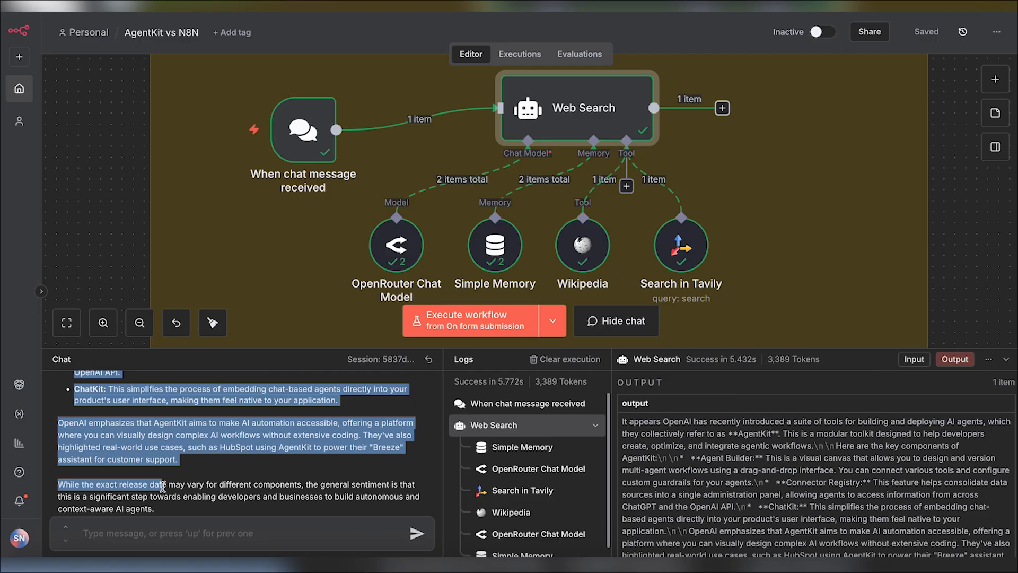
{"action": "left_click", "coordinate": [615, 321]}
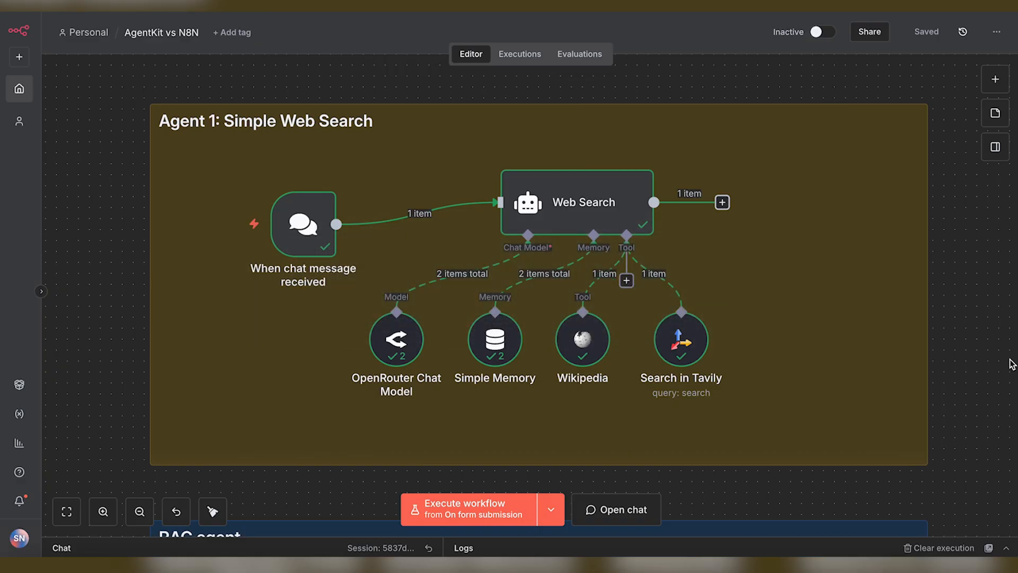
{"action": "left_click", "coordinate": [615, 509]}
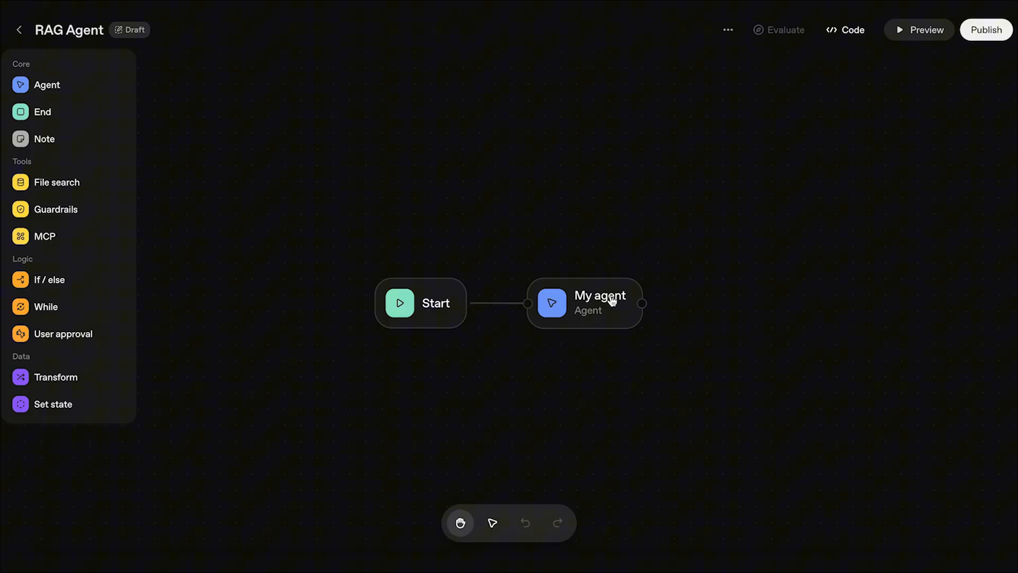
Inspect My agent's settings, its addable tools and its vector-store instructions.
{"action": "left_click", "coordinate": [584, 302]}
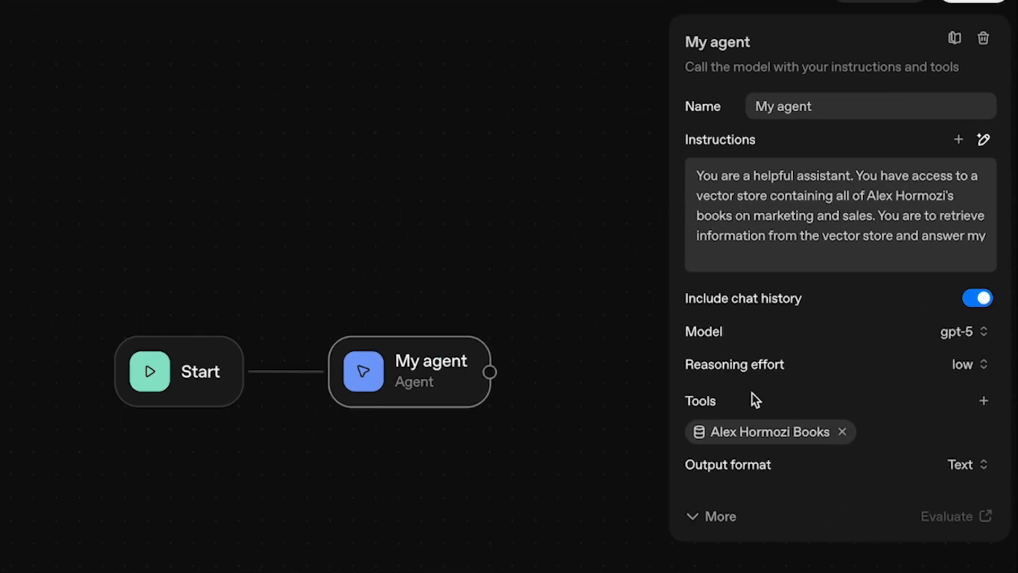
{"action": "left_click", "coordinate": [983, 401]}
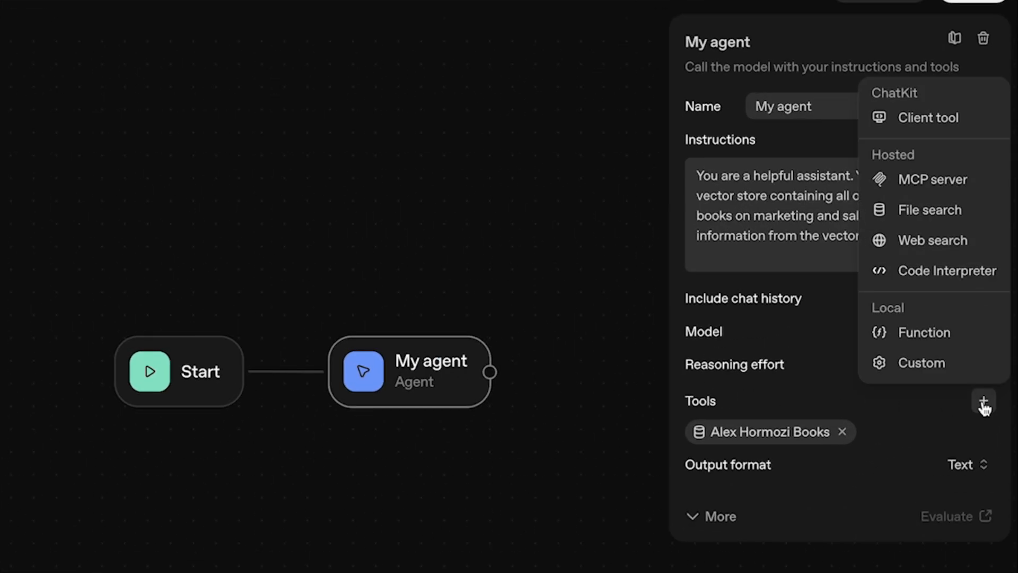
{"action": "left_click", "coordinate": [762, 431]}
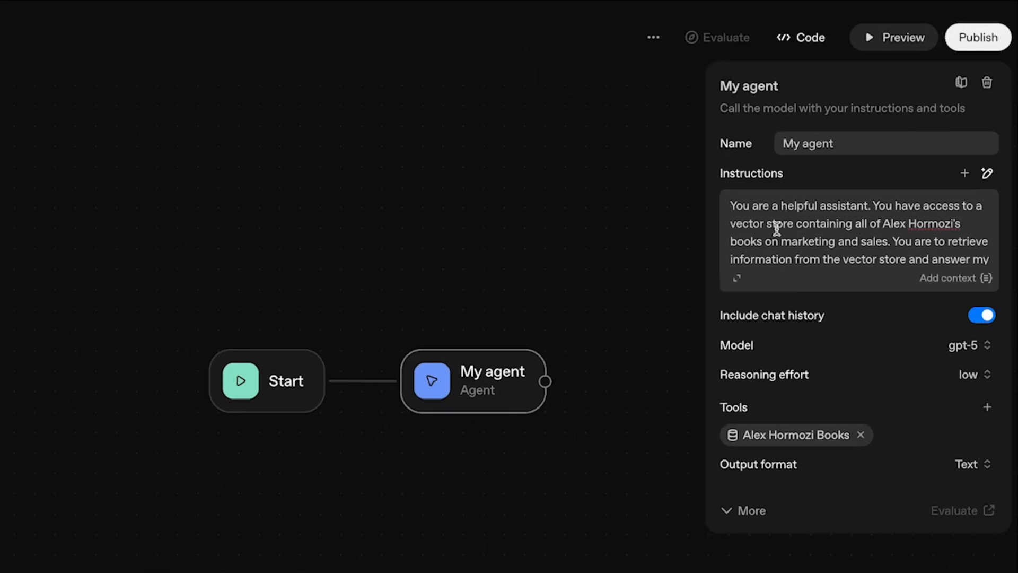
{"action": "mouse_move", "coordinate": [740, 247]}
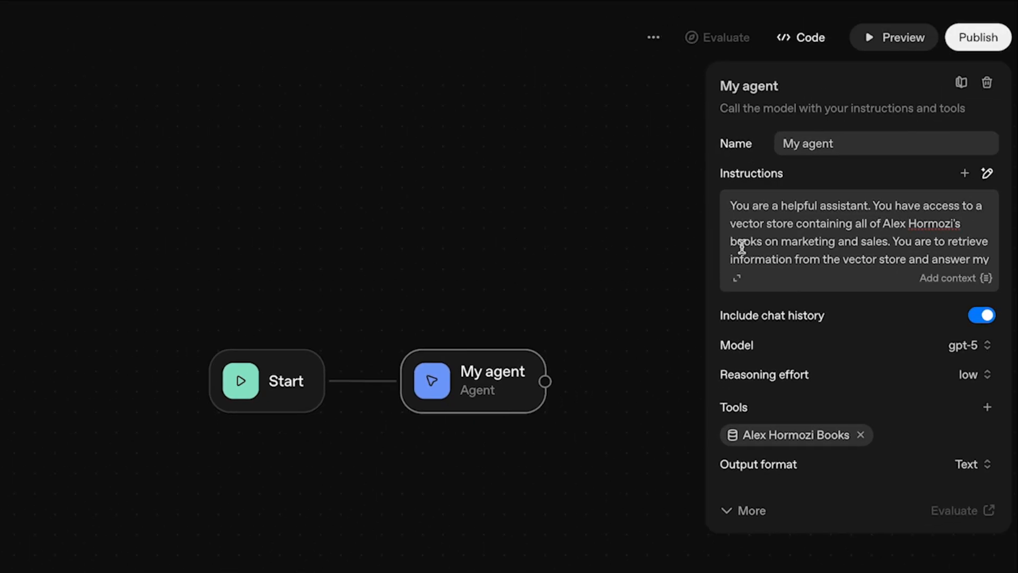
{"action": "mouse_move", "coordinate": [838, 252]}
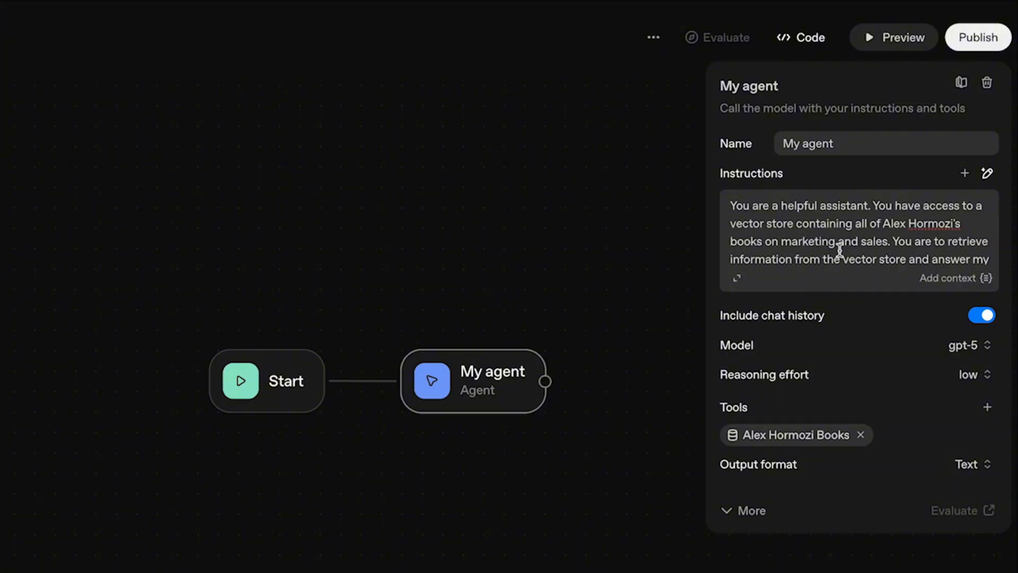
{"action": "scroll", "scroll_direction": "down", "scroll_amount": 3}
{"action": "type", "text": "i need some help positio"}
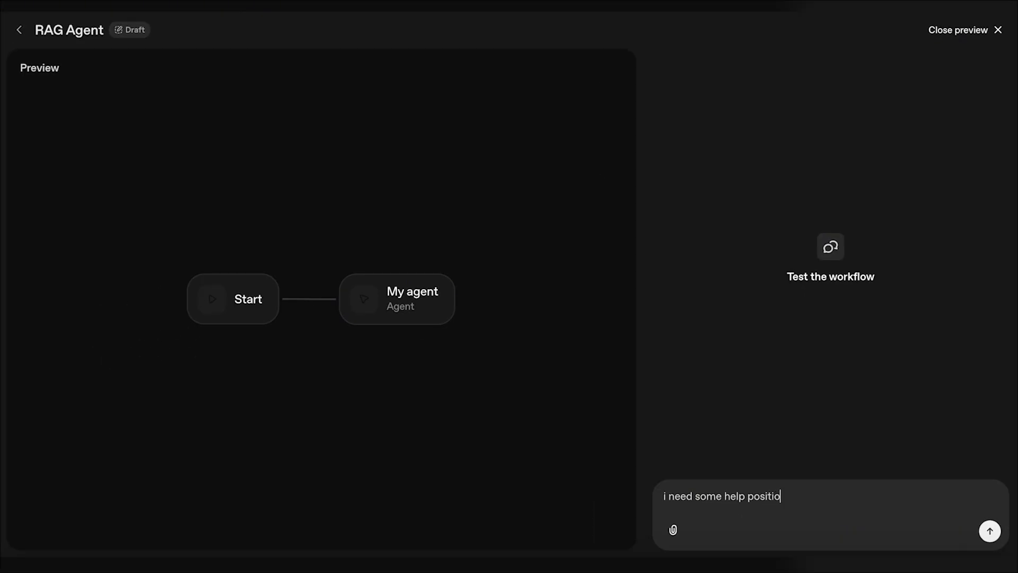
Send 'i need some help positioning my ai agency offer' in Preview and read the cited response.
{"action": "type", "text": "ning my"}
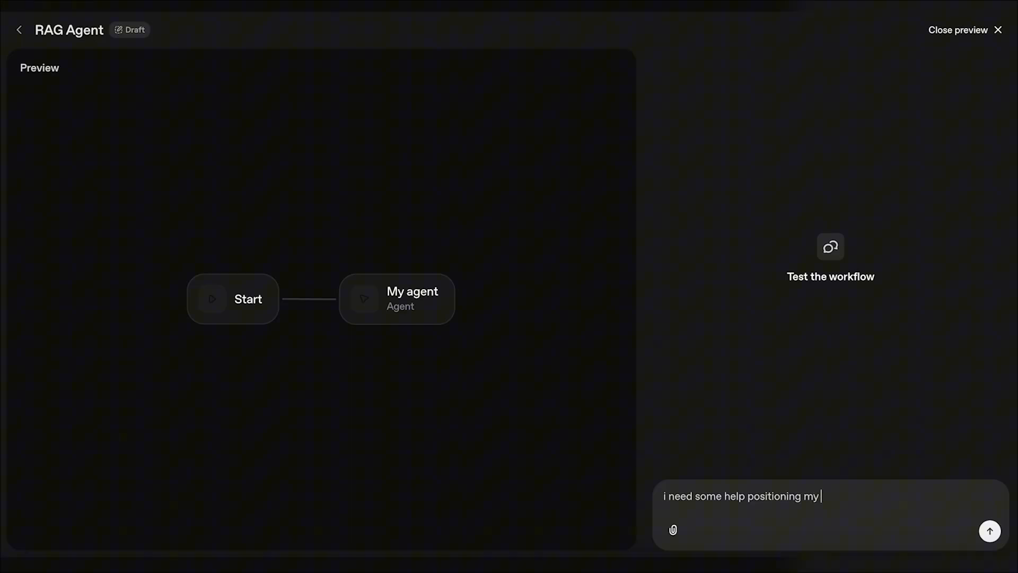
{"action": "type", "text": "ai agency off"}
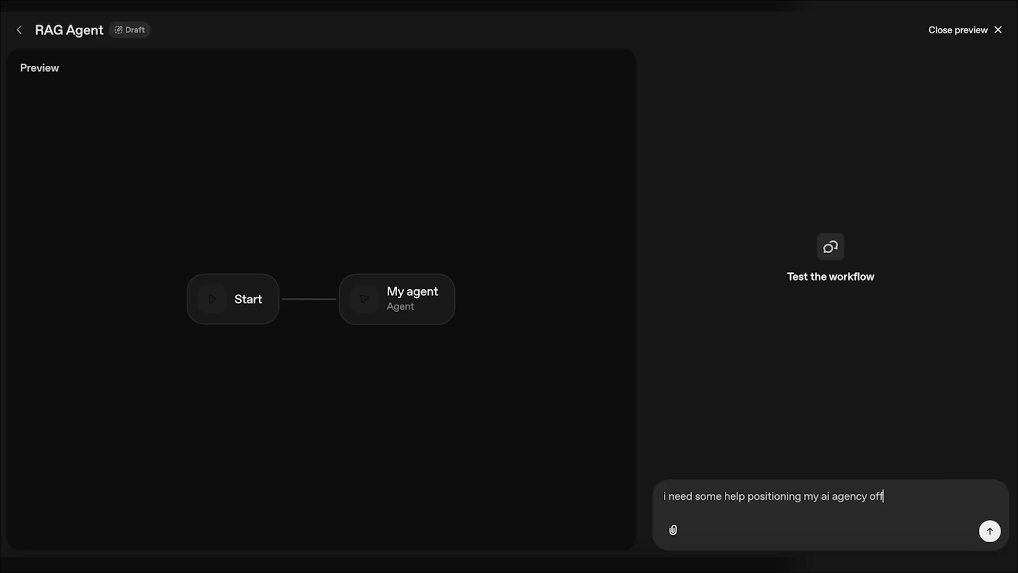
{"action": "type", "text": "er"}
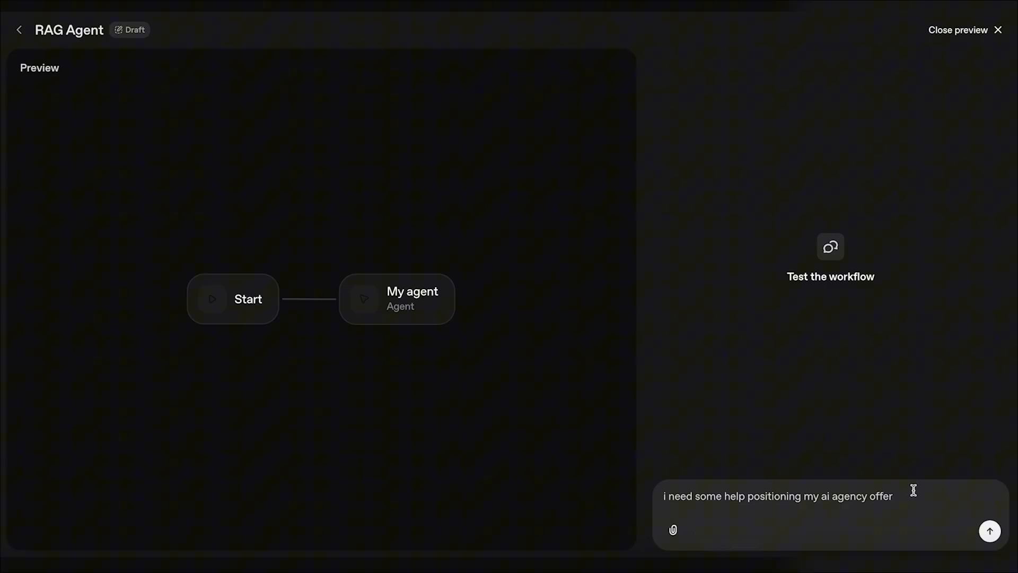
{"action": "left_click", "coordinate": [990, 530]}
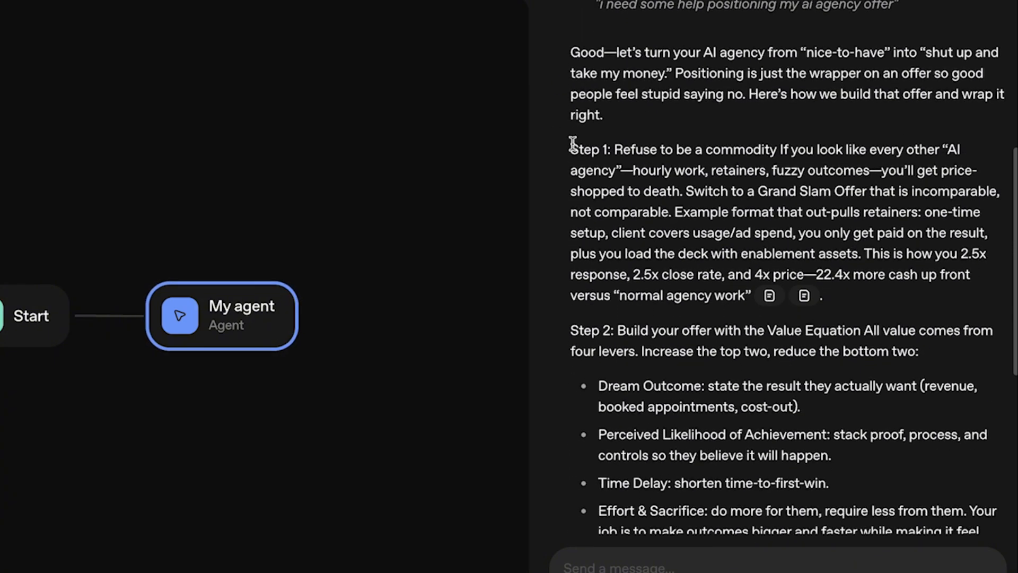
{"action": "mouse_move", "coordinate": [743, 280]}
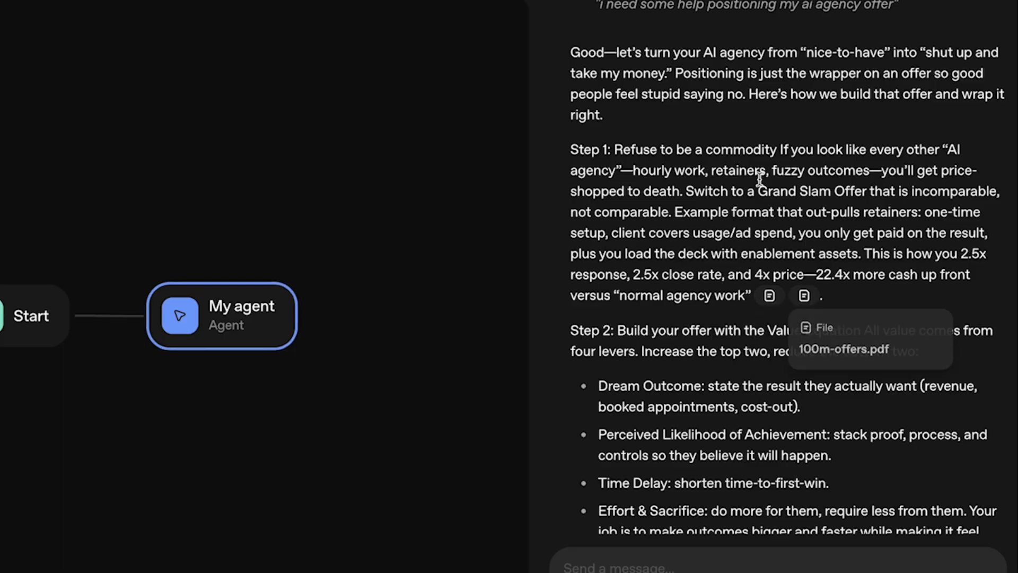
{"action": "scroll", "scroll_direction": "down", "scroll_amount": 3}
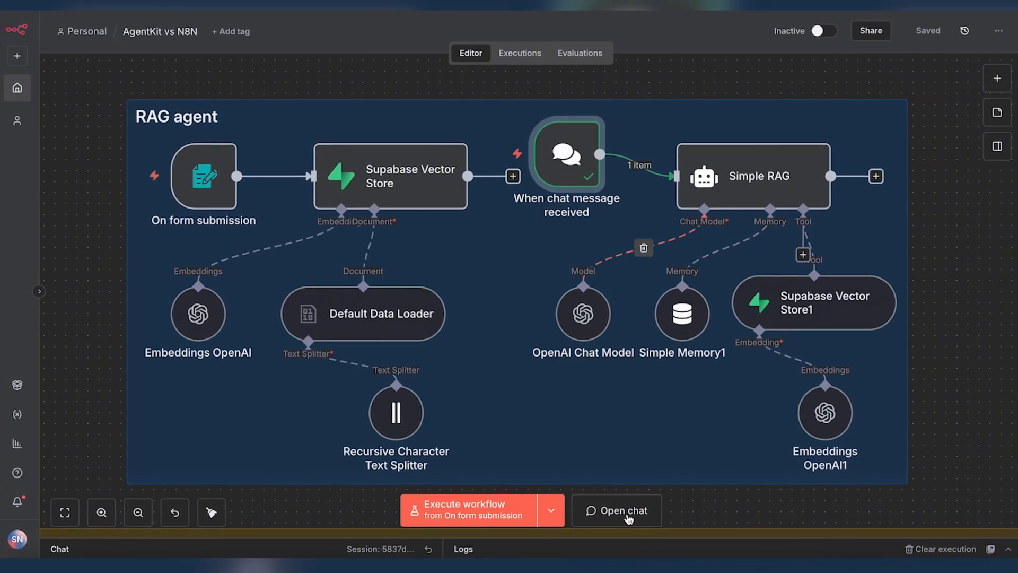
Ask the n8n RAG chat 'i need some help positioning my ai agency offer' and review the $100M Leads-cited answer and logs.
{"action": "left_click", "coordinate": [615, 510]}
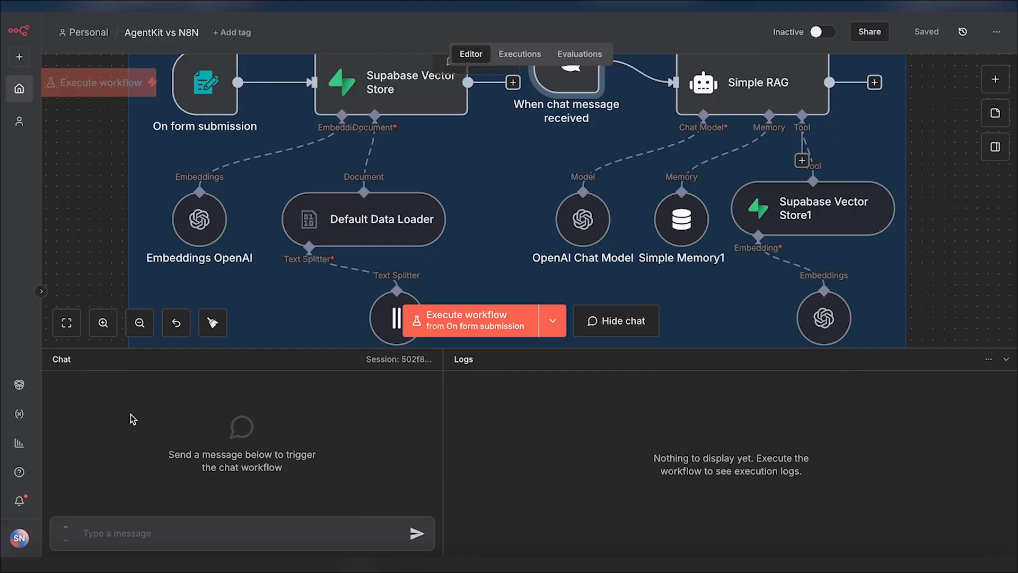
{"action": "type", "text": "i need some help positioning my ai agency offer"}
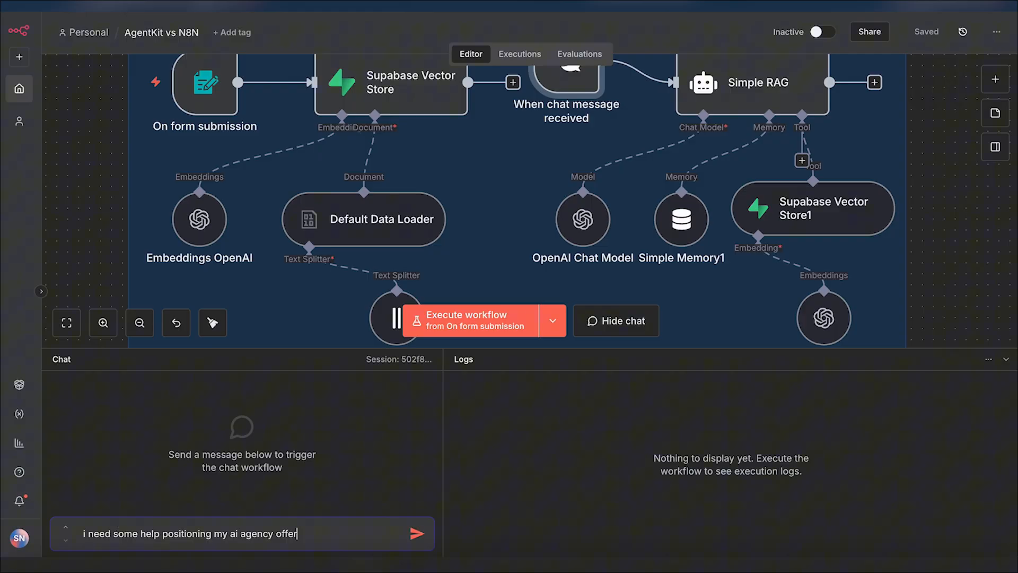
{"action": "left_click", "coordinate": [417, 533]}
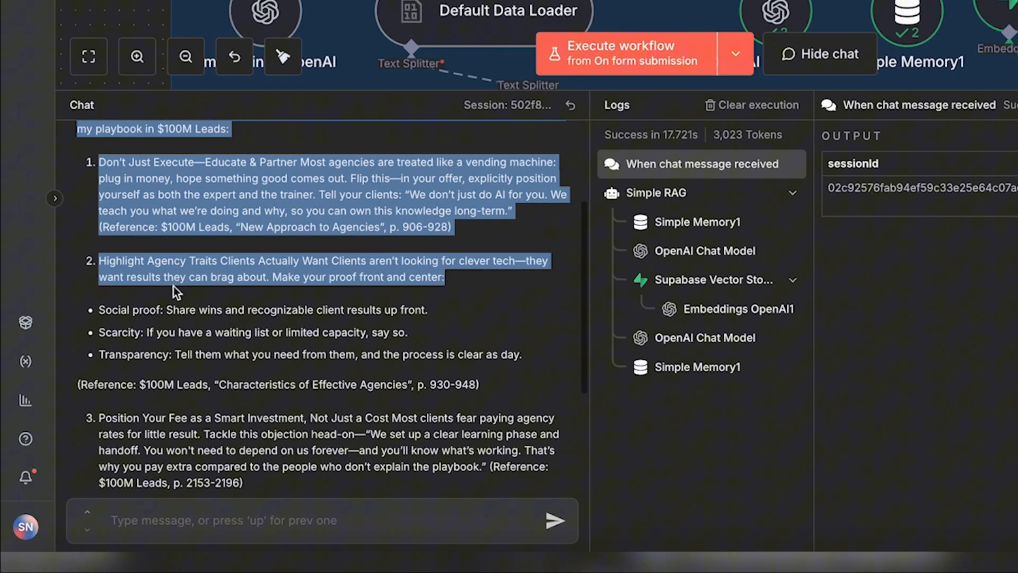
{"action": "scroll", "scroll_direction": "down", "scroll_amount": 3}
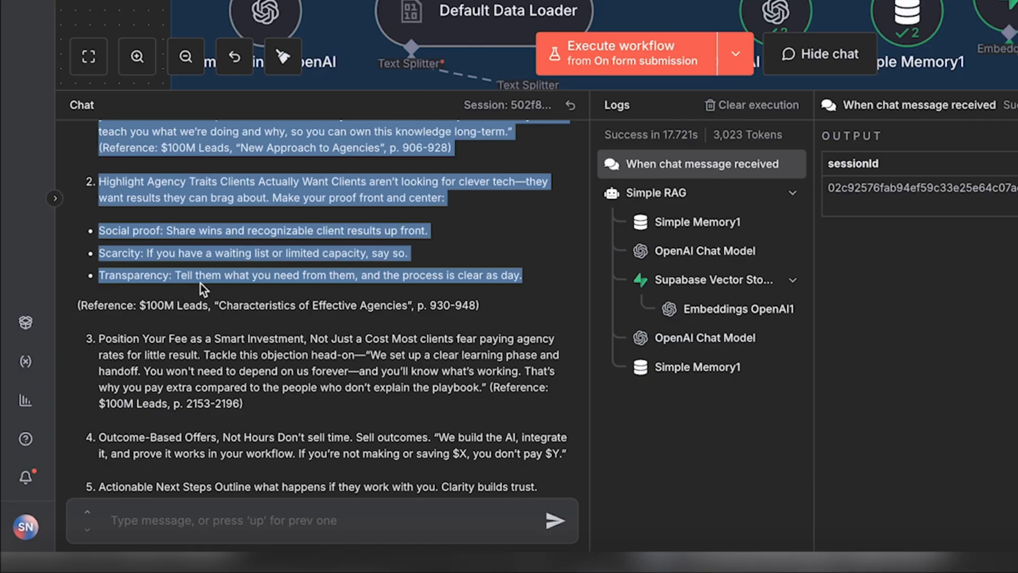
{"action": "scroll", "scroll_direction": "down", "scroll_amount": 3}
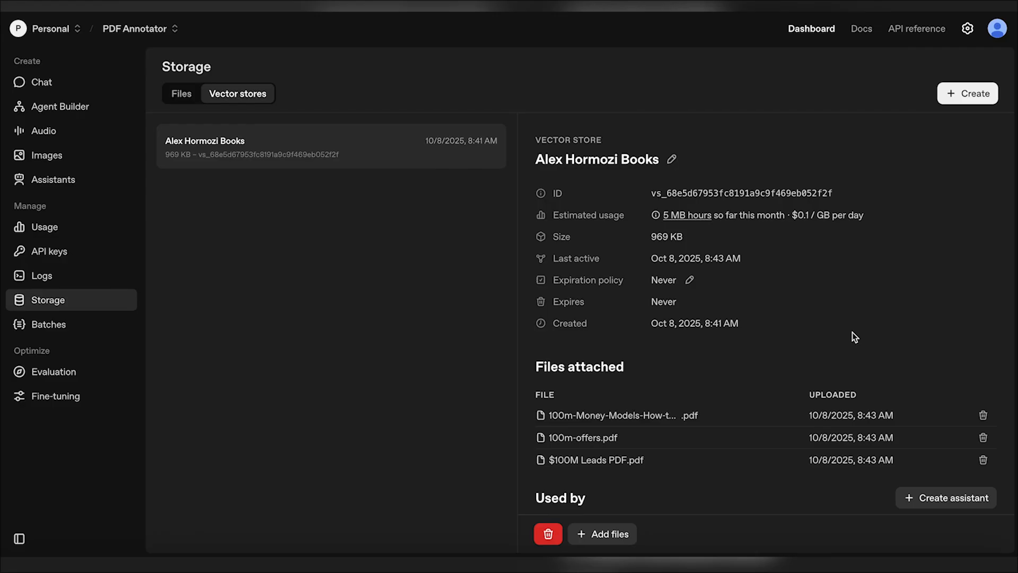
Navigate to the Alex Hormozi Books vector store with its three attached PDFs.
{"action": "left_click", "coordinate": [180, 94]}
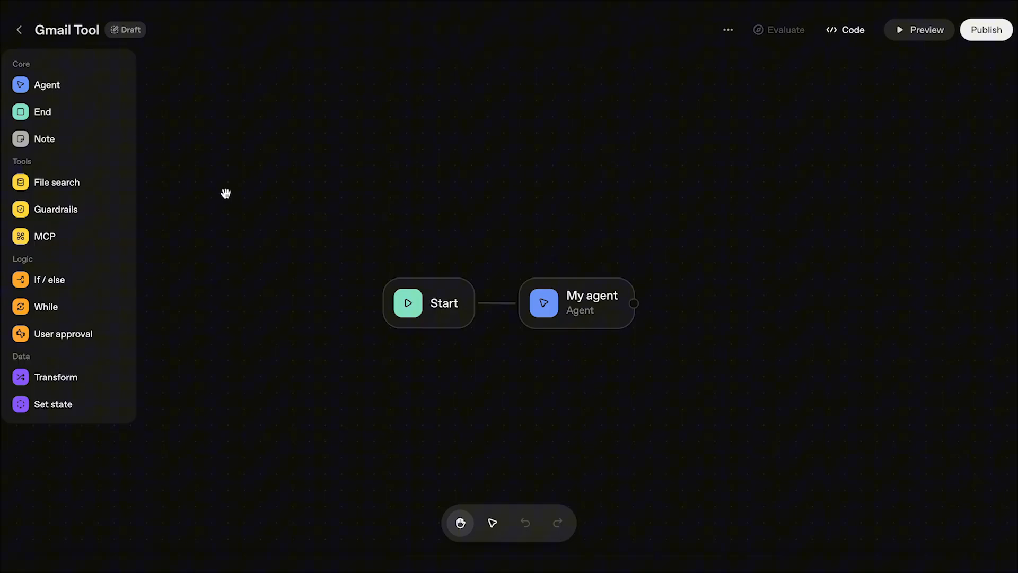
{"action": "mouse_move", "coordinate": [434, 296]}
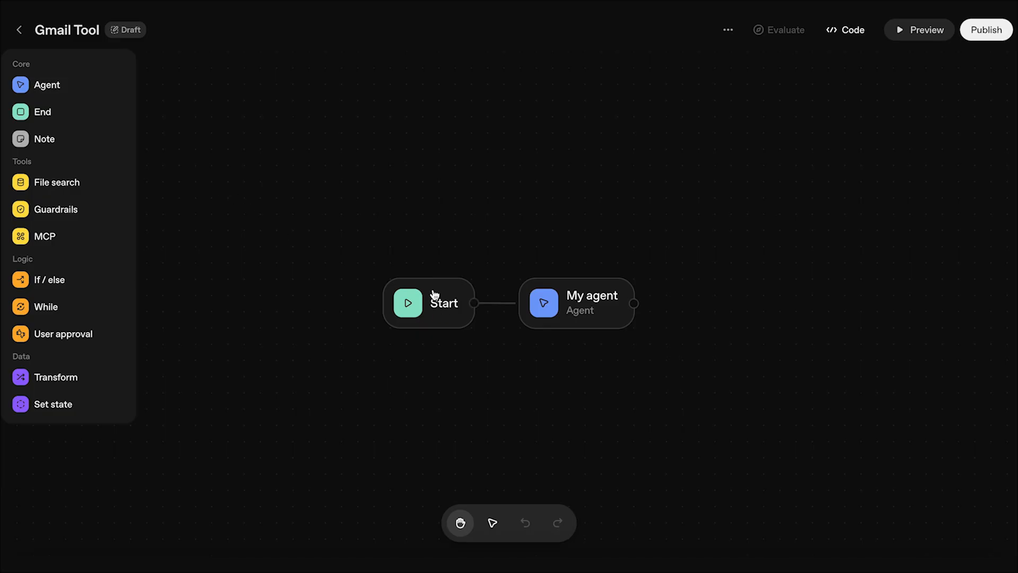
{"action": "mouse_move", "coordinate": [916, 140]}
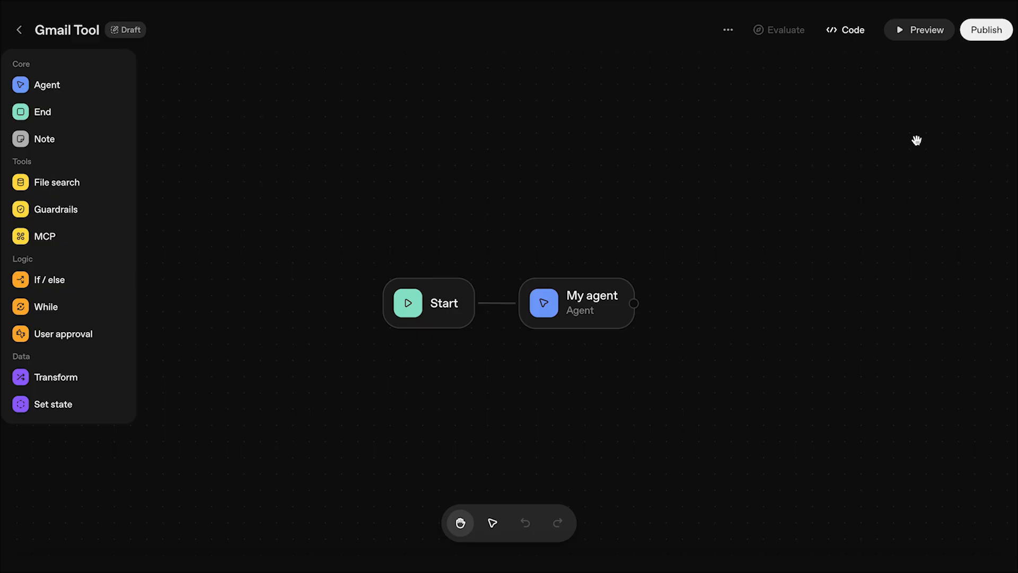
Select the agent node in the Gmail Tool draft workflow.
{"action": "left_click", "coordinate": [574, 302]}
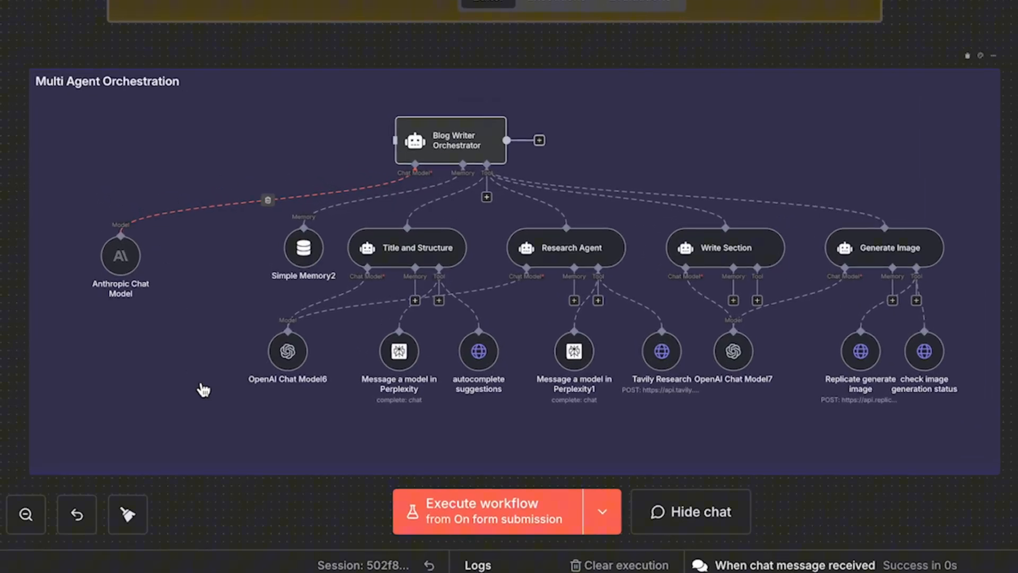
{"action": "mouse_move", "coordinate": [403, 137]}
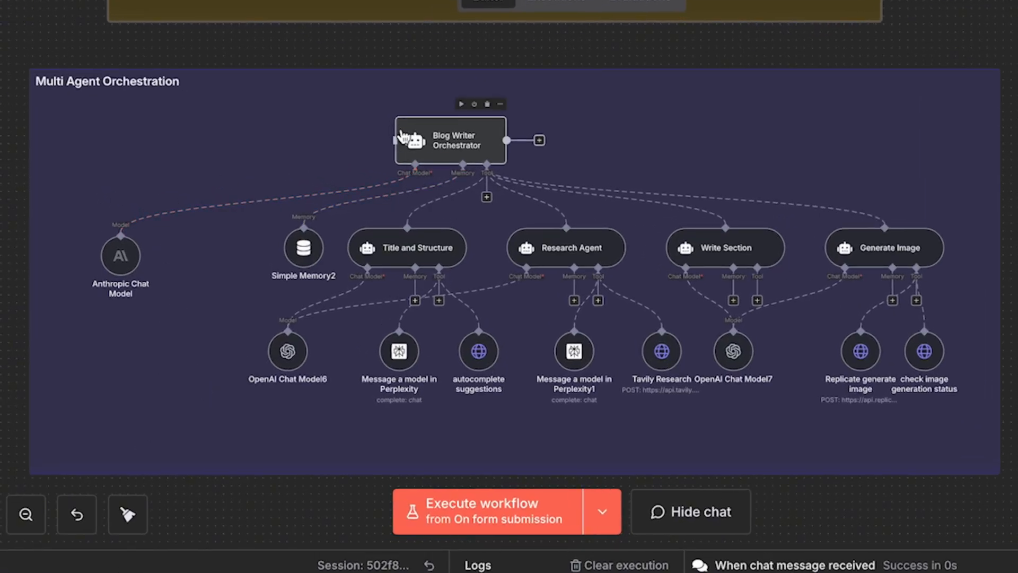
{"action": "mouse_move", "coordinate": [423, 253]}
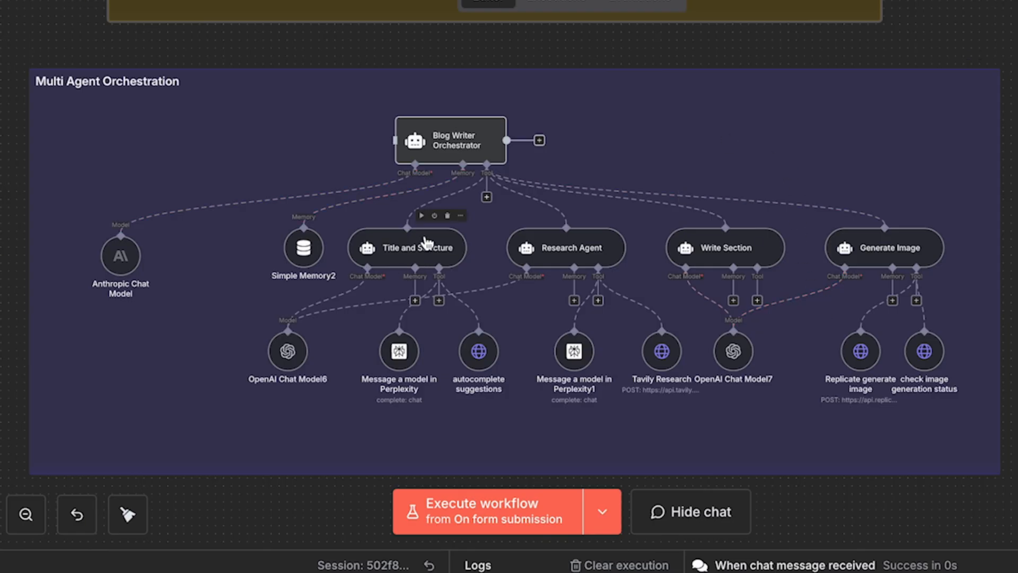
{"action": "mouse_move", "coordinate": [573, 248]}
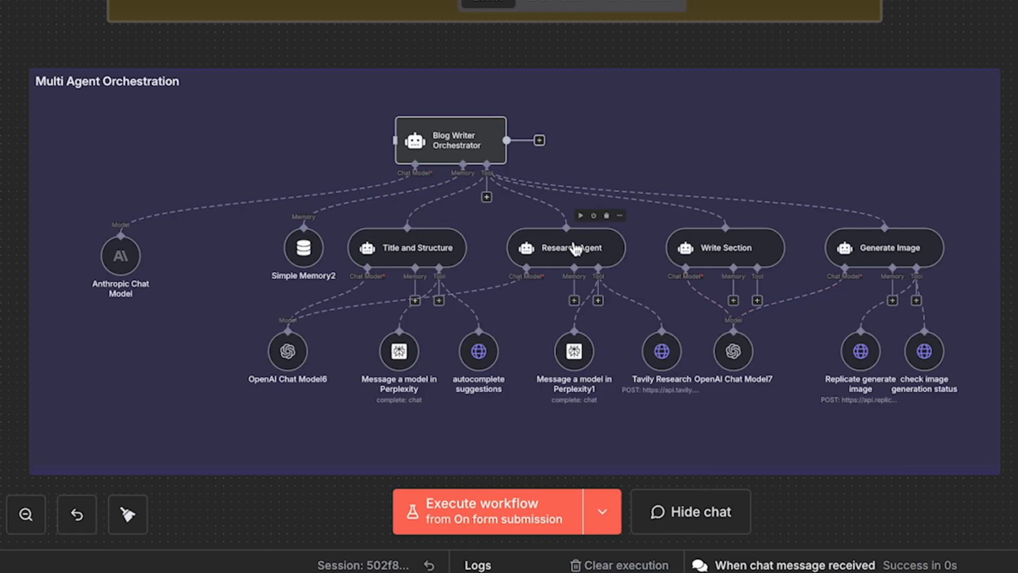
{"action": "mouse_move", "coordinate": [725, 259]}
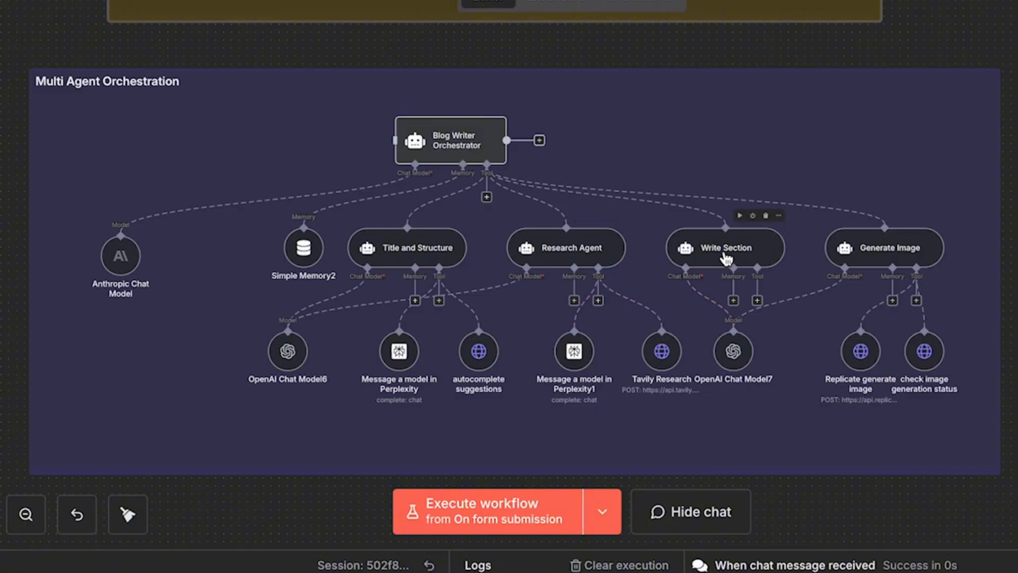
{"action": "mouse_move", "coordinate": [895, 252]}
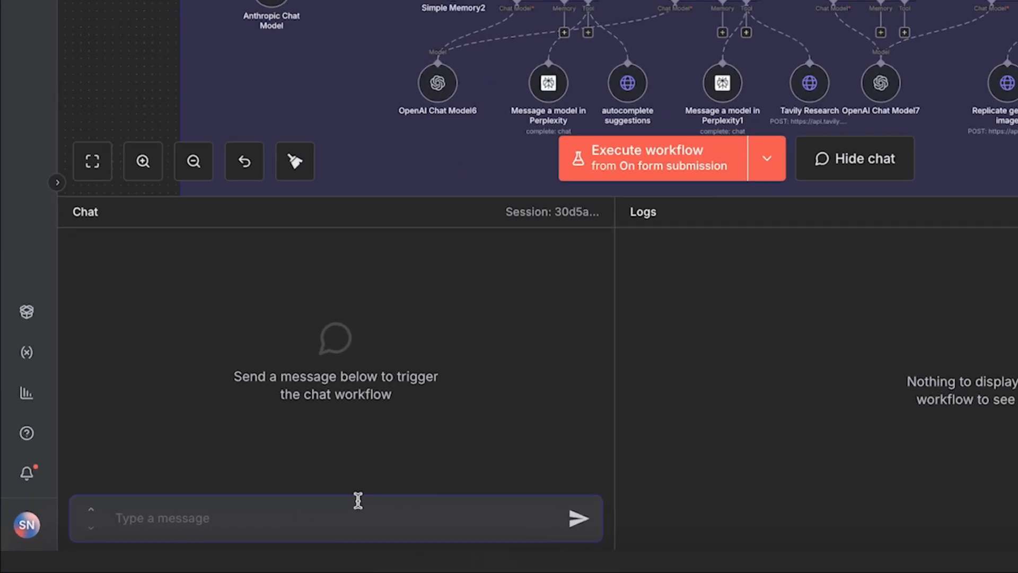
{"action": "type", "text": "the history of es"}
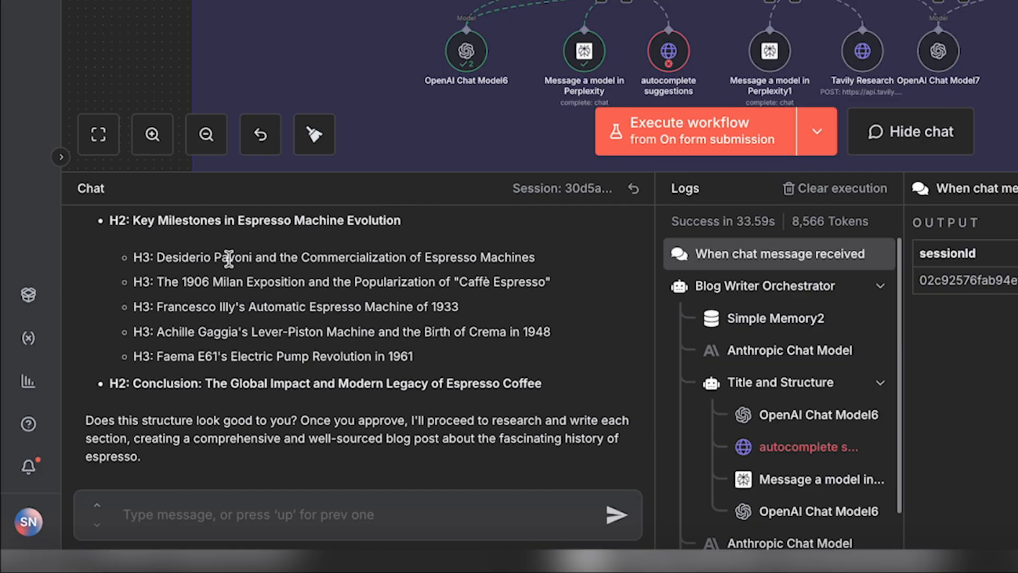
{"action": "left_click", "coordinate": [357, 514]}
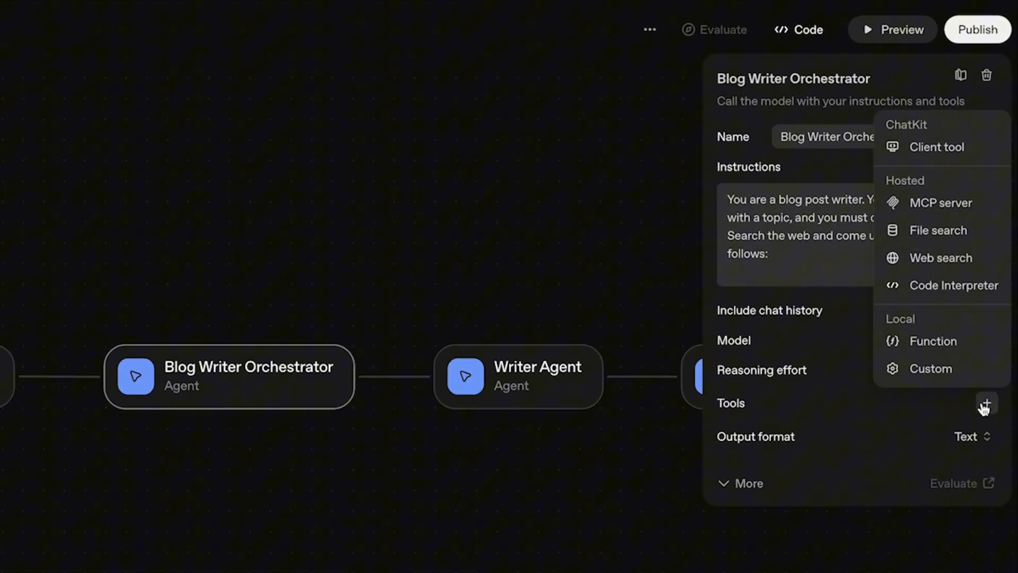
{"action": "left_click", "coordinate": [940, 257]}
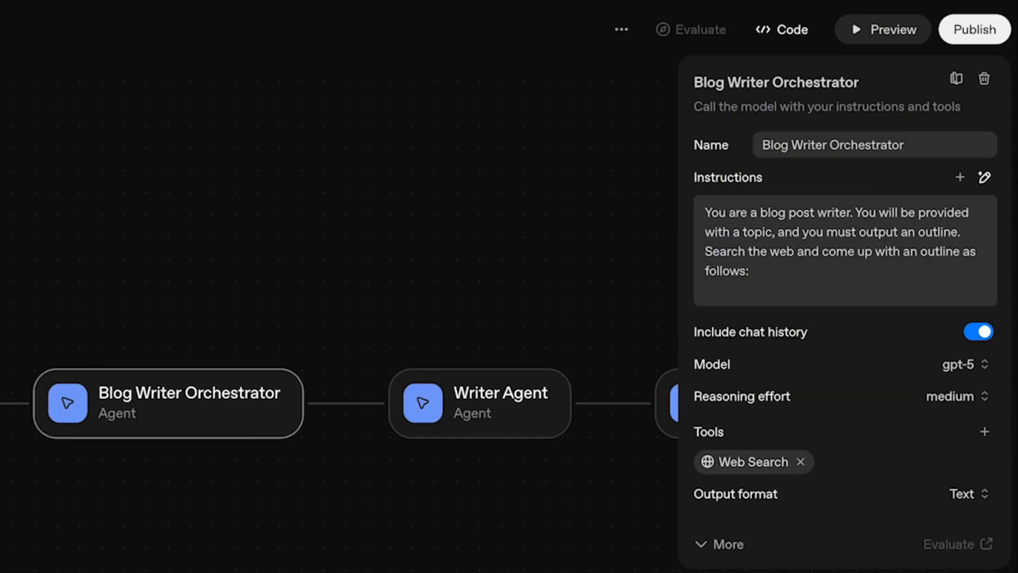
{"action": "left_click", "coordinate": [984, 431]}
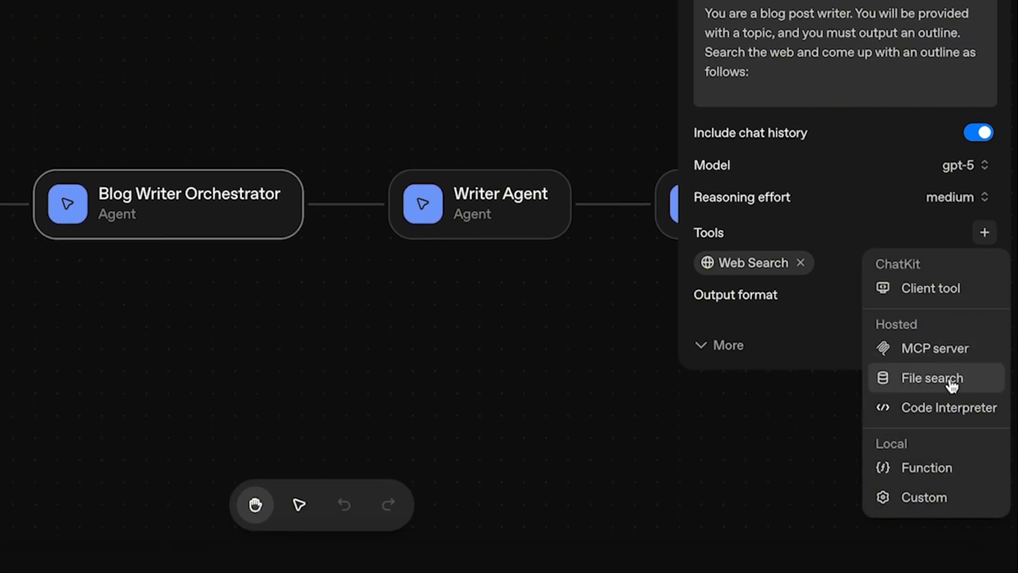
{"action": "mouse_move", "coordinate": [935, 468]}
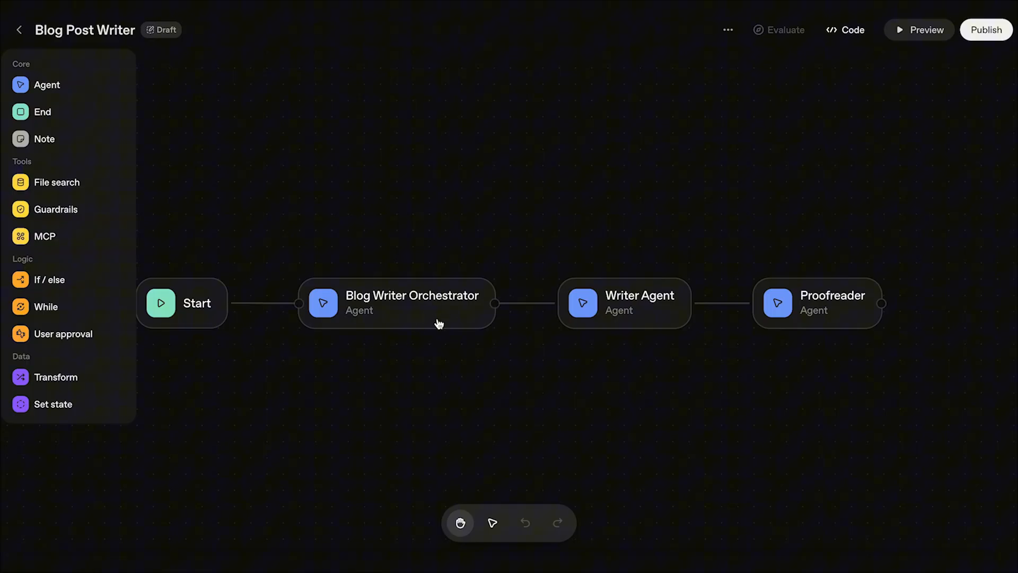
{"action": "mouse_move", "coordinate": [636, 300]}
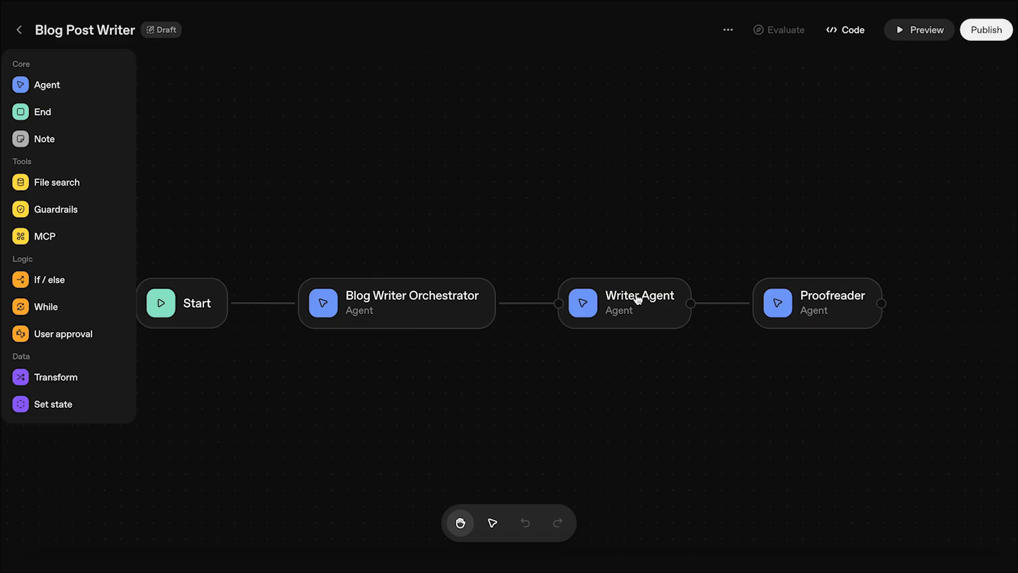
{"action": "mouse_move", "coordinate": [820, 318]}
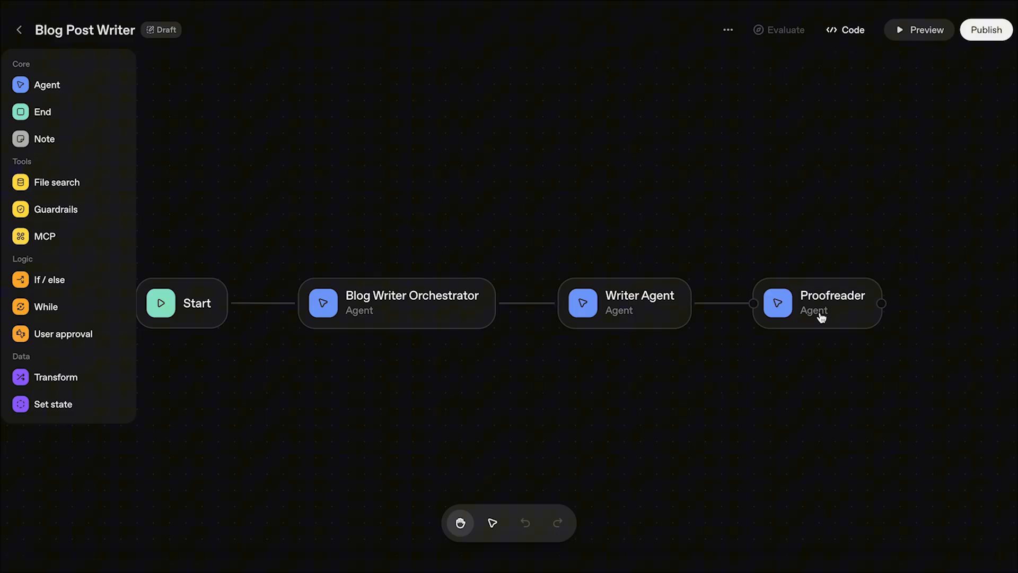
{"action": "mouse_move", "coordinate": [918, 322]}
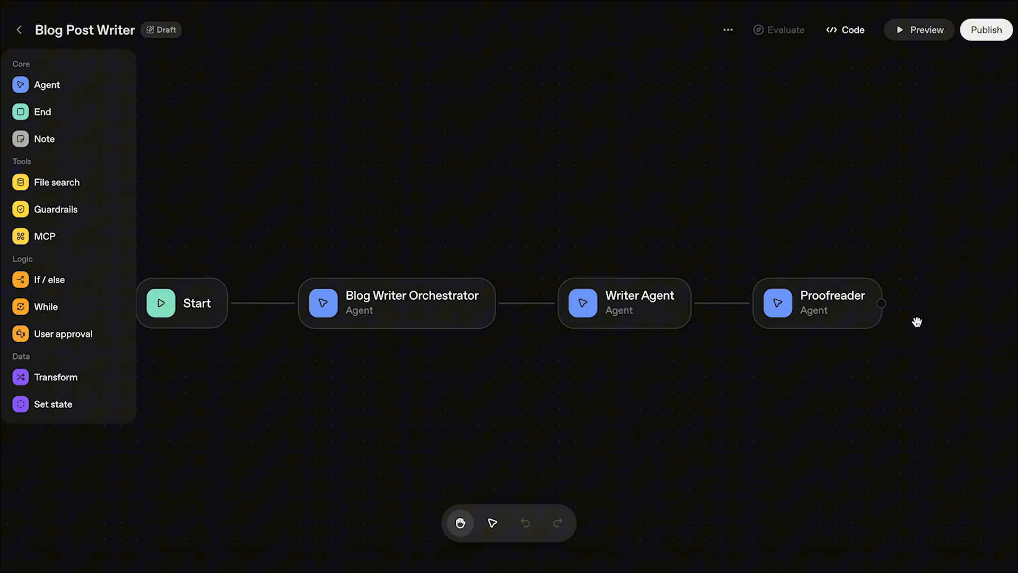
Show the Preview chat and read through the generated 'history of espresso' blog post.
{"action": "left_click", "coordinate": [918, 30]}
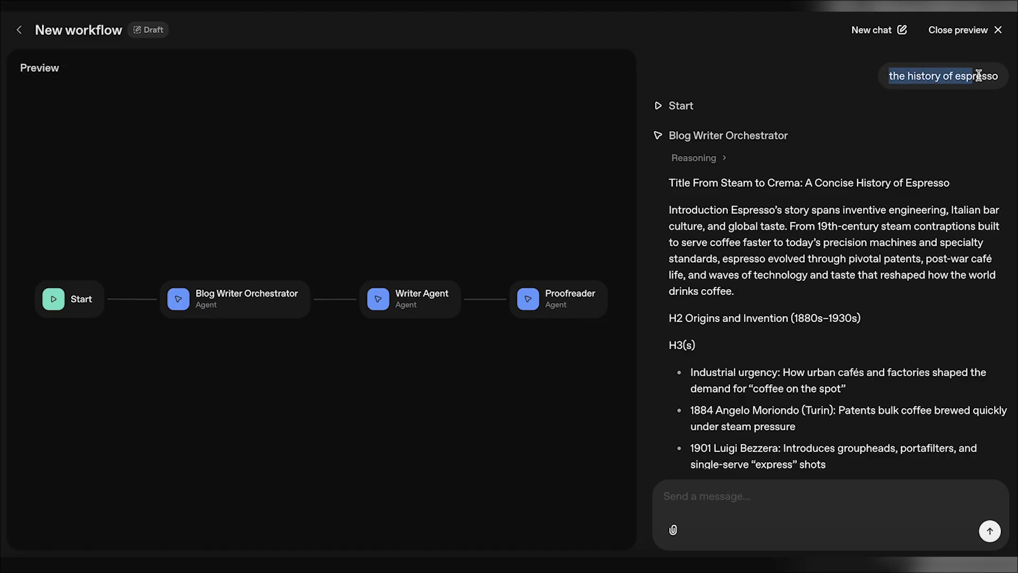
{"action": "scroll", "scroll_direction": "down", "scroll_amount": 3}
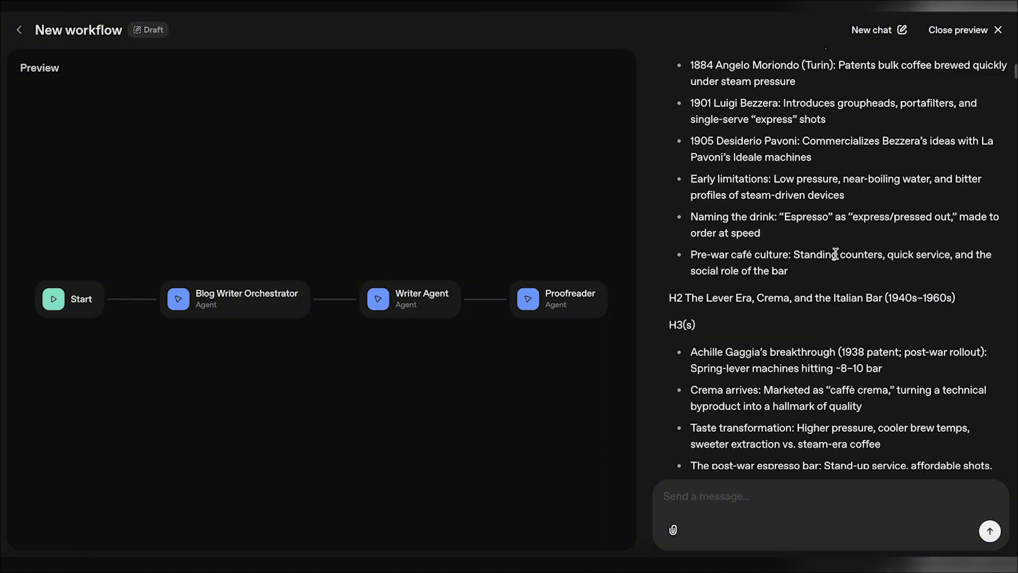
{"action": "scroll", "scroll_direction": "down", "scroll_amount": 3}
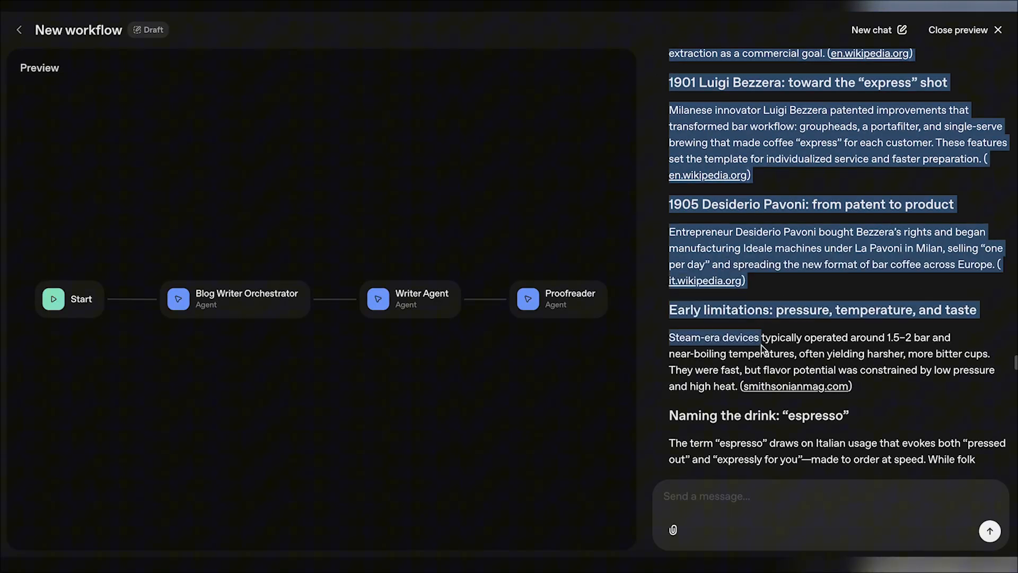
{"action": "scroll", "scroll_direction": "down", "scroll_amount": 3}
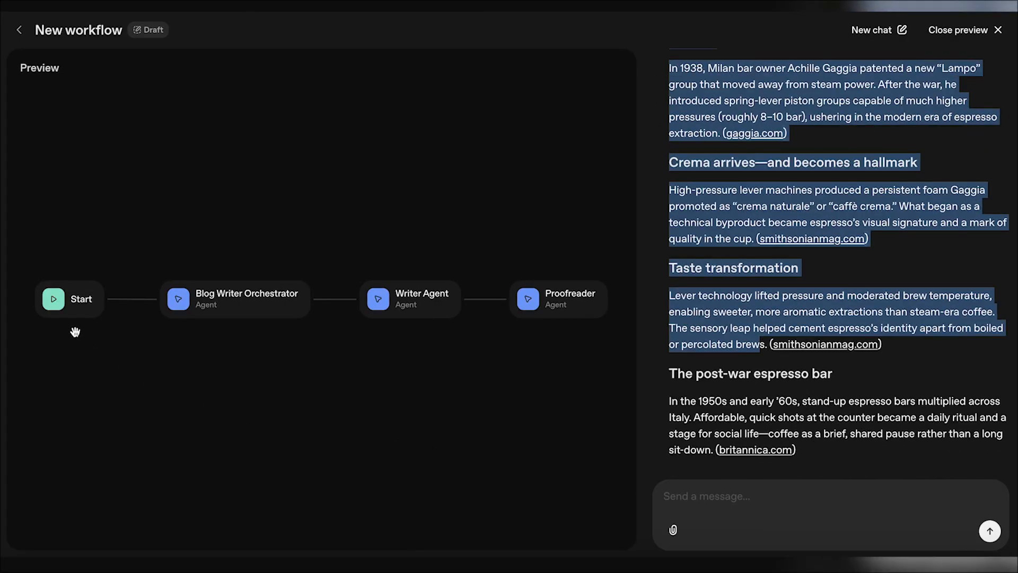
{"action": "mouse_move", "coordinate": [267, 396]}
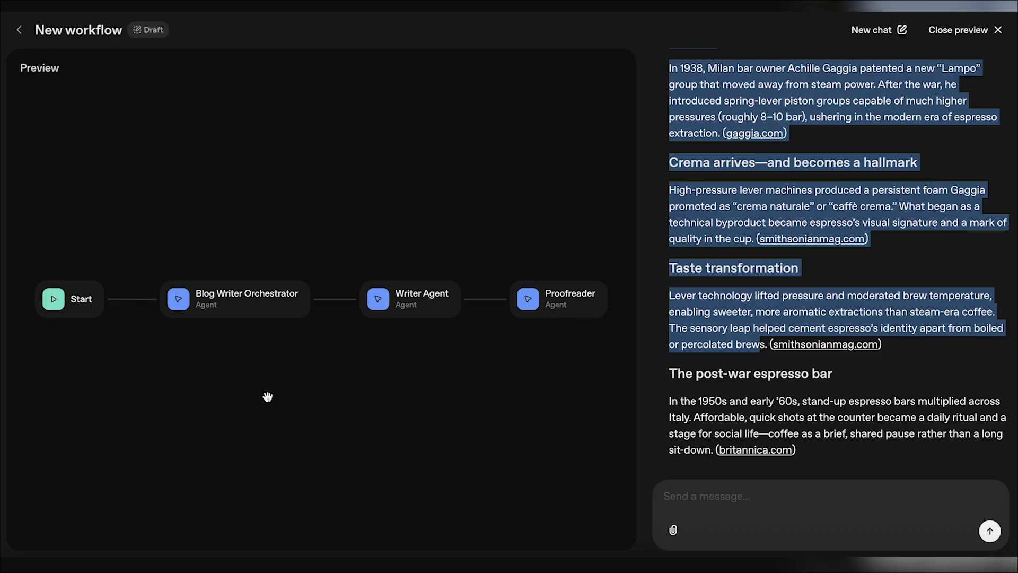
{"action": "mouse_move", "coordinate": [308, 326]}
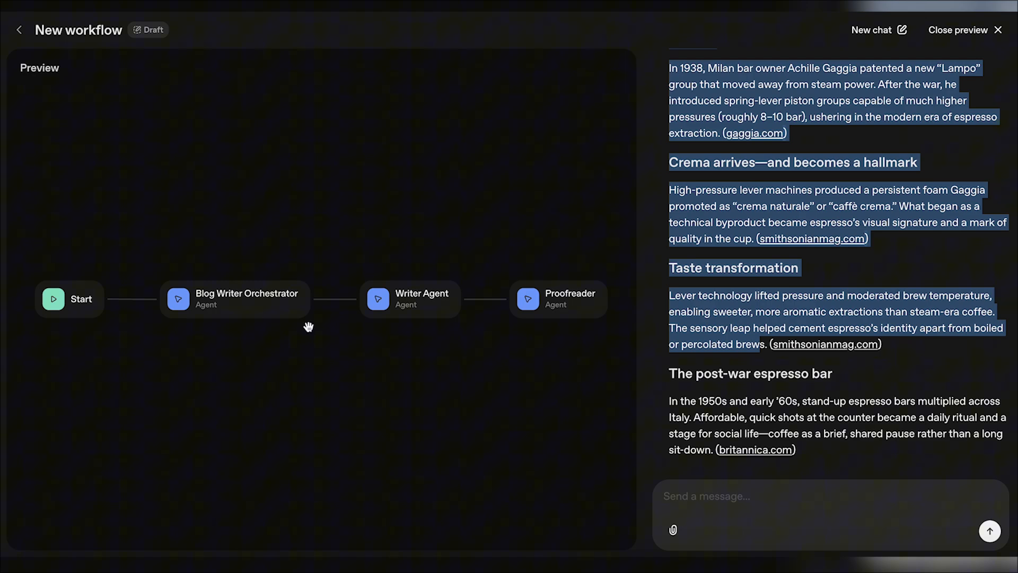
{"action": "mouse_move", "coordinate": [190, 359]}
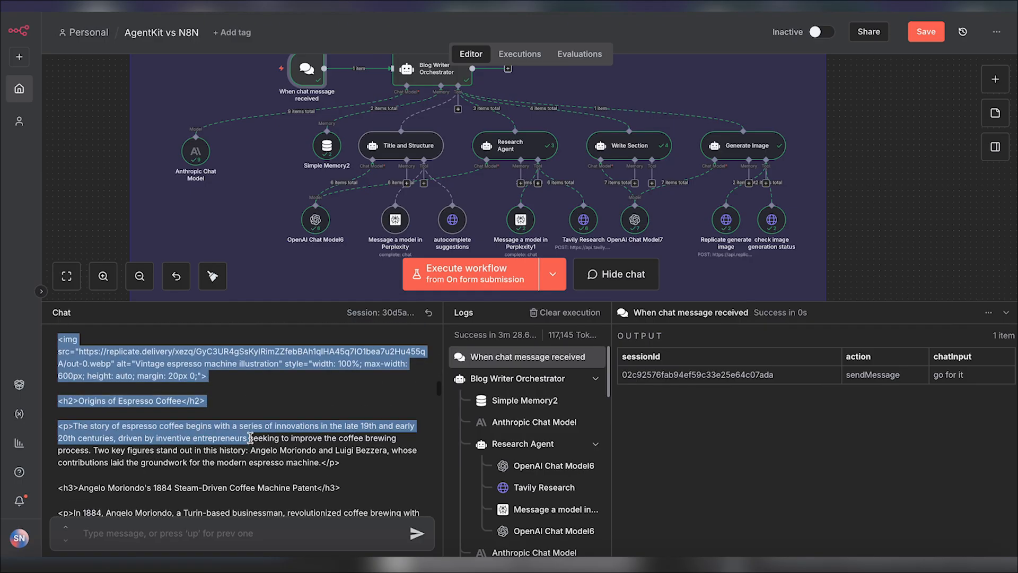
{"action": "scroll", "scroll_direction": "down", "scroll_amount": 3}
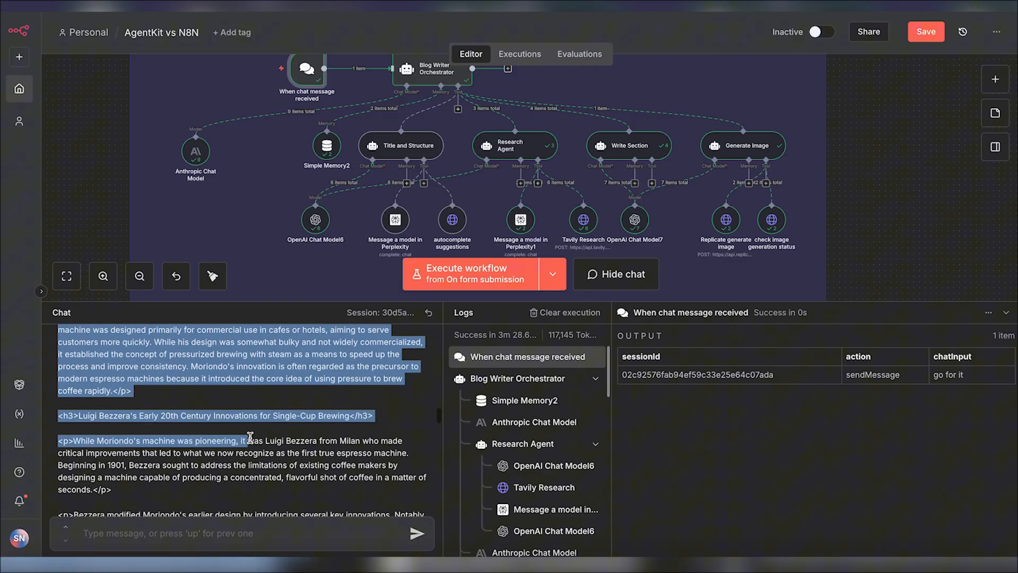
{"action": "scroll", "scroll_direction": "down", "scroll_amount": 3}
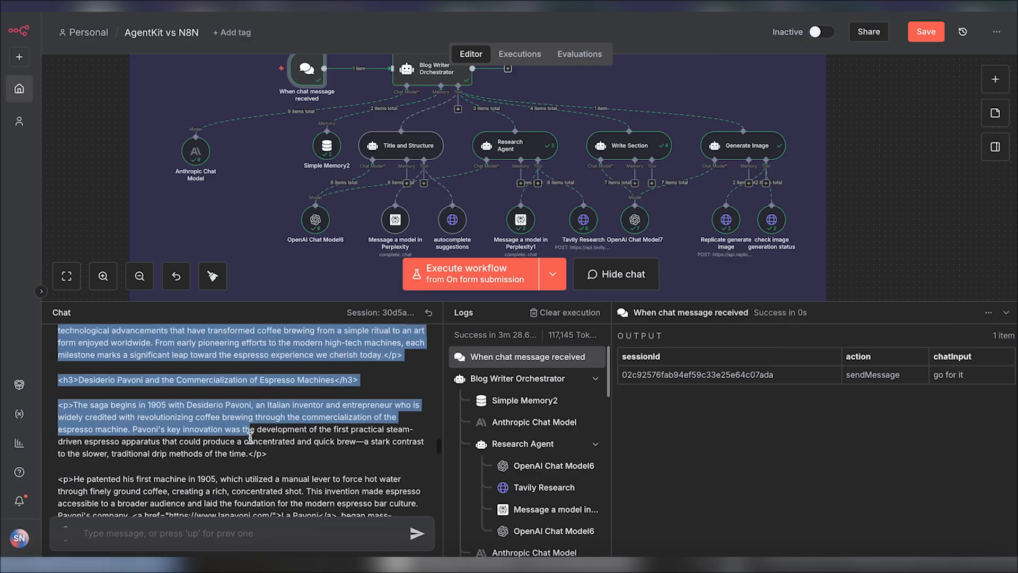
{"action": "scroll", "scroll_direction": "down", "scroll_amount": 3}
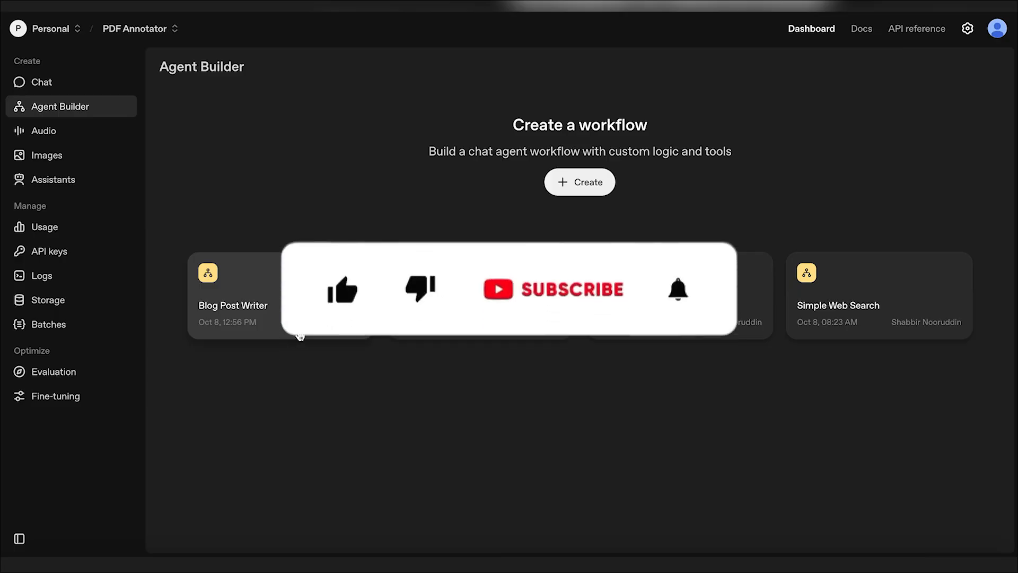
Return to the Agent Builder dashboard listing the saved workflow cards.
{"action": "left_click", "coordinate": [343, 290]}
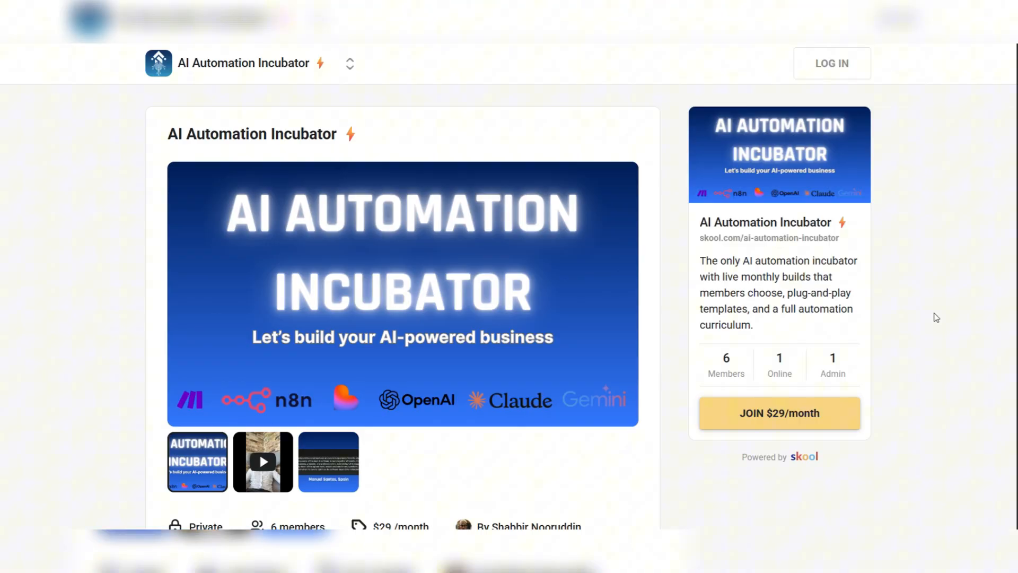
Scroll through the AI Automation Incubator pitch, benefits list and 30-day refund guarantee.
{"action": "scroll", "scroll_direction": "down", "scroll_amount": 3}
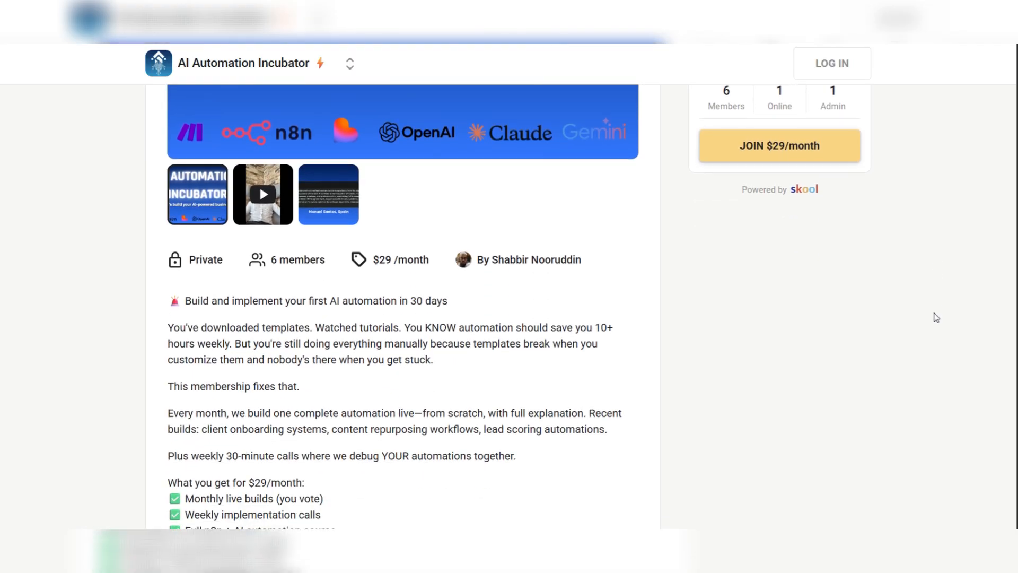
{"action": "scroll", "scroll_direction": "down", "scroll_amount": 3}
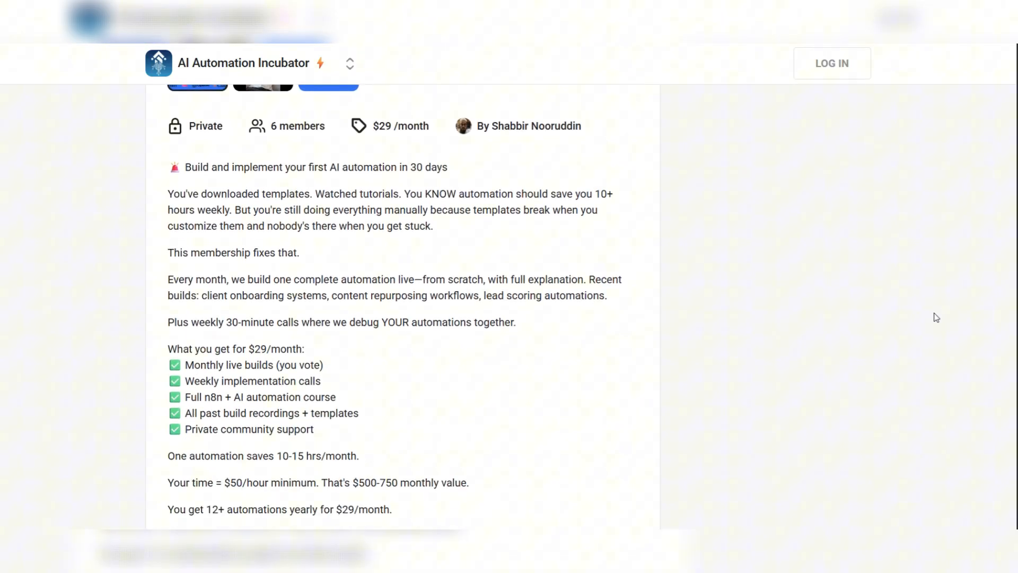
{"action": "scroll", "scroll_direction": "down", "scroll_amount": 3}
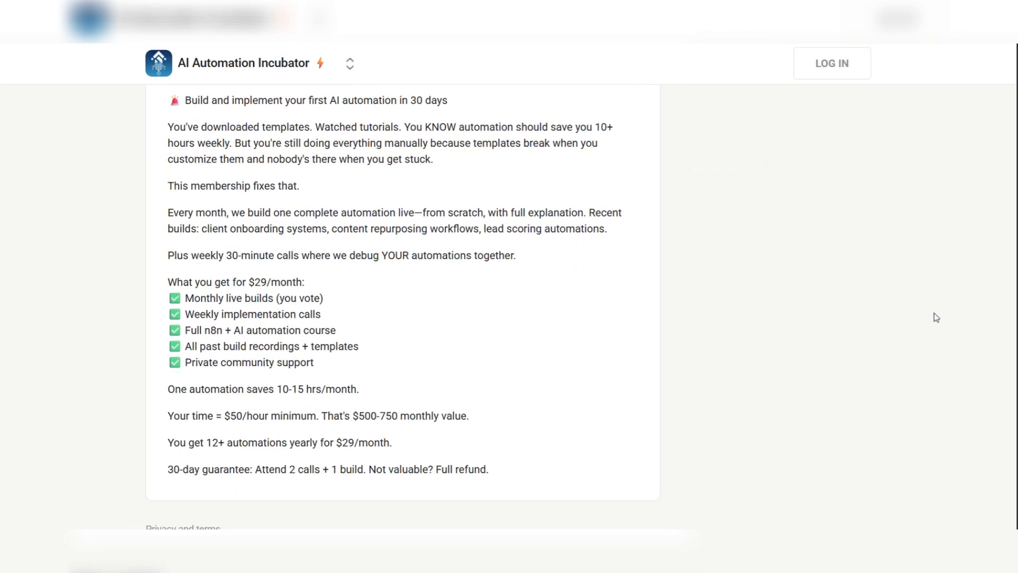